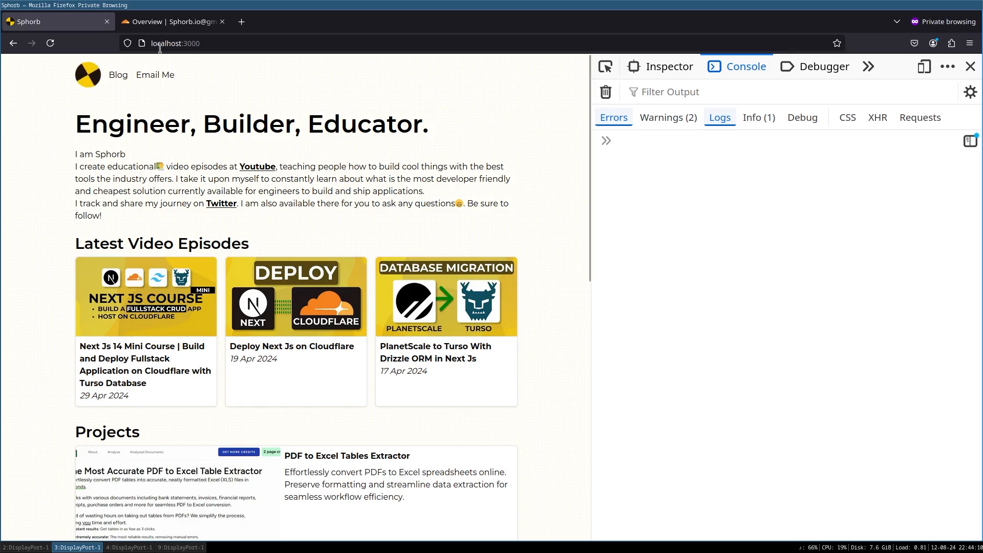
# - Enable Web Analytics in the website Pages project's Manage settings, then expand Analytics & Logs
pyautogui.click(171, 21)
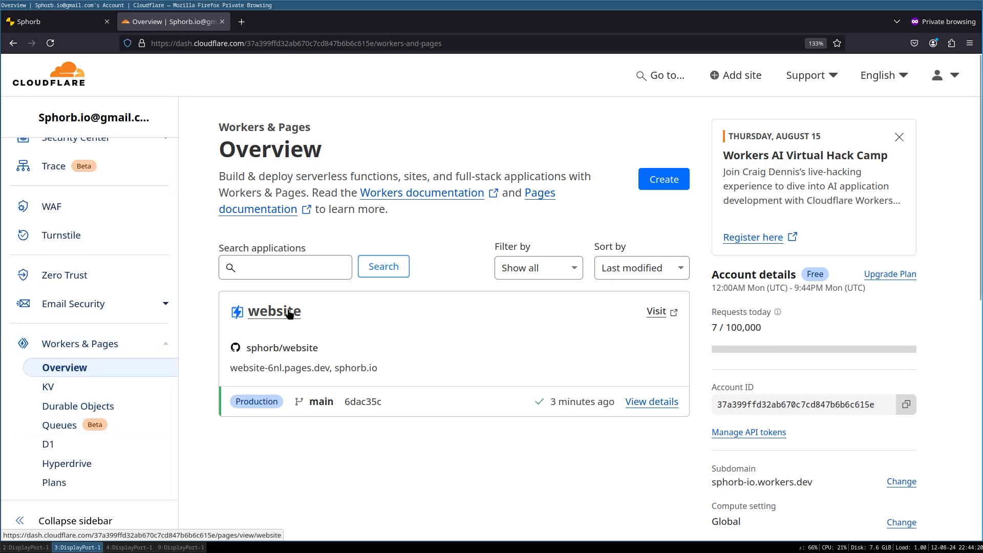
pyautogui.click(274, 311)
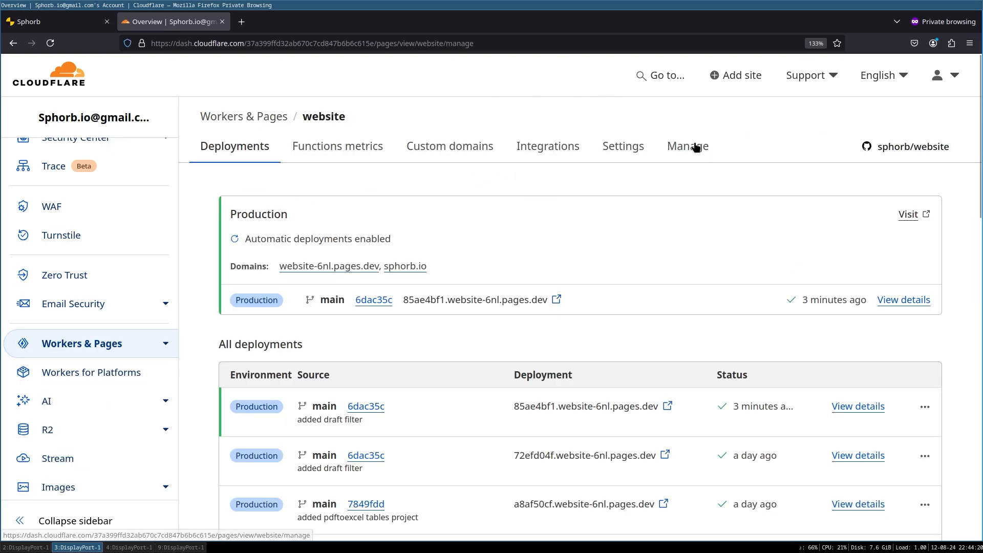
pyautogui.click(687, 146)
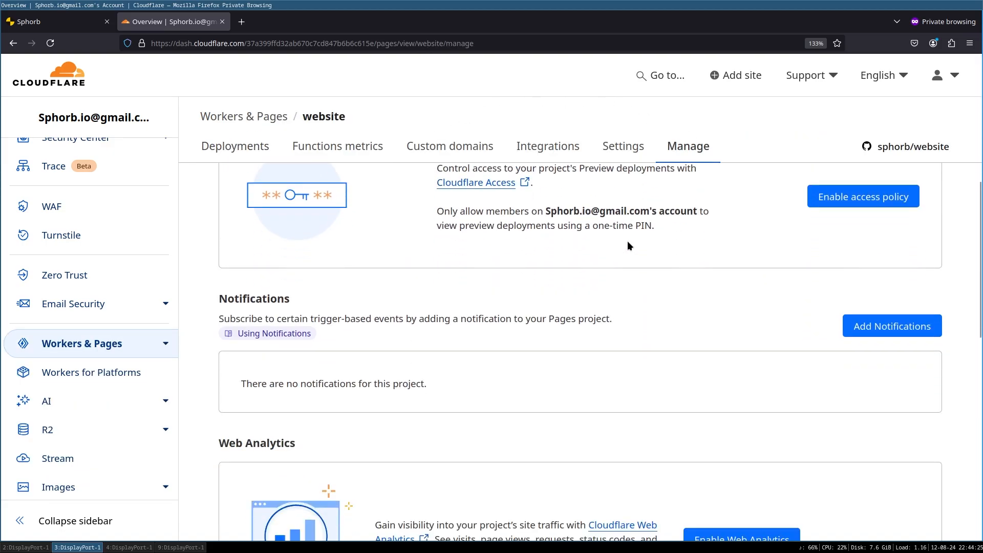
pyautogui.scroll(-3)
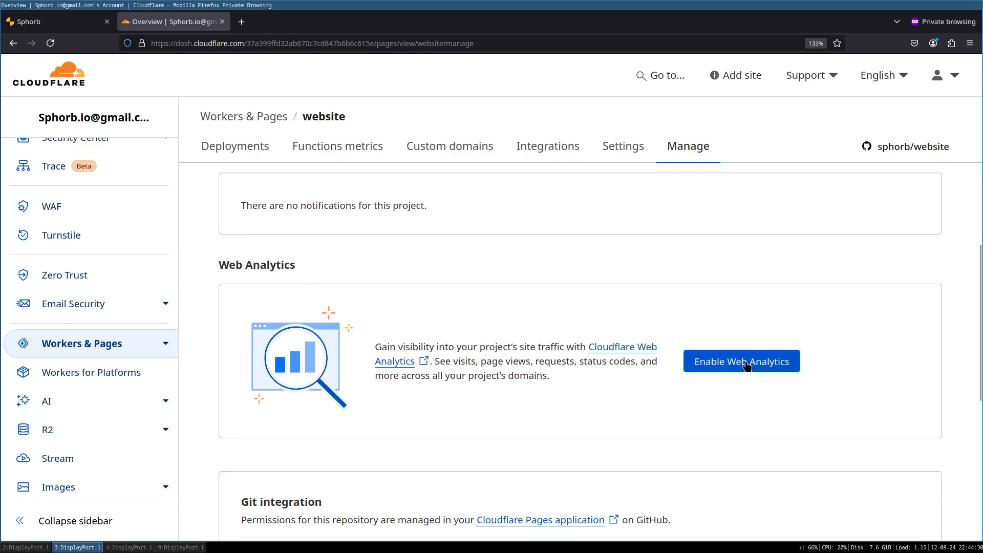
pyautogui.click(741, 360)
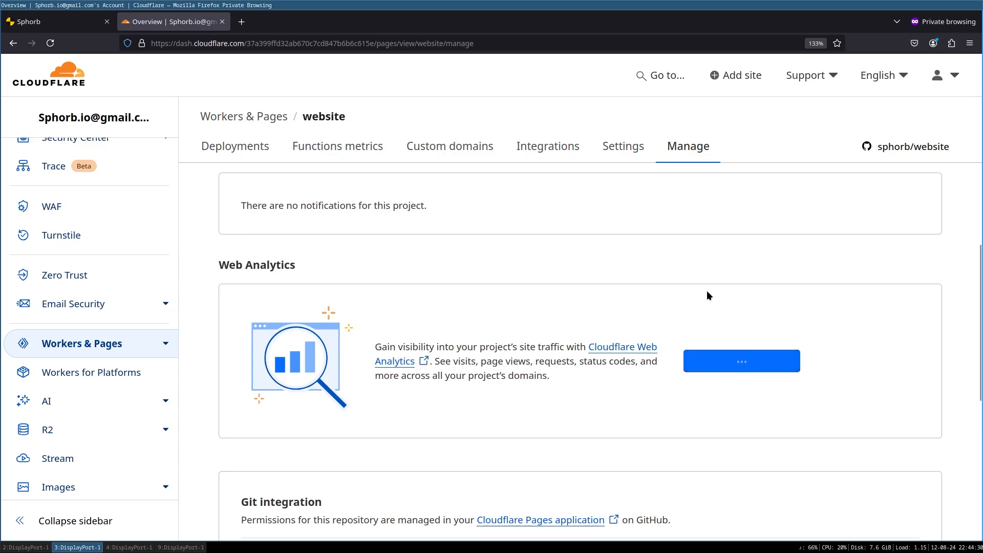
pyautogui.click(740, 361)
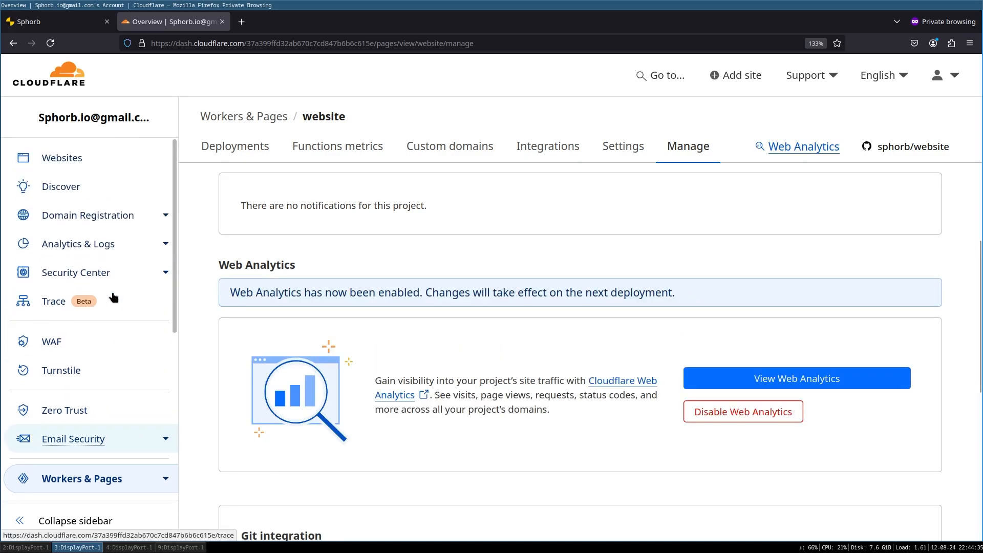
pyautogui.moveTo(78, 244)
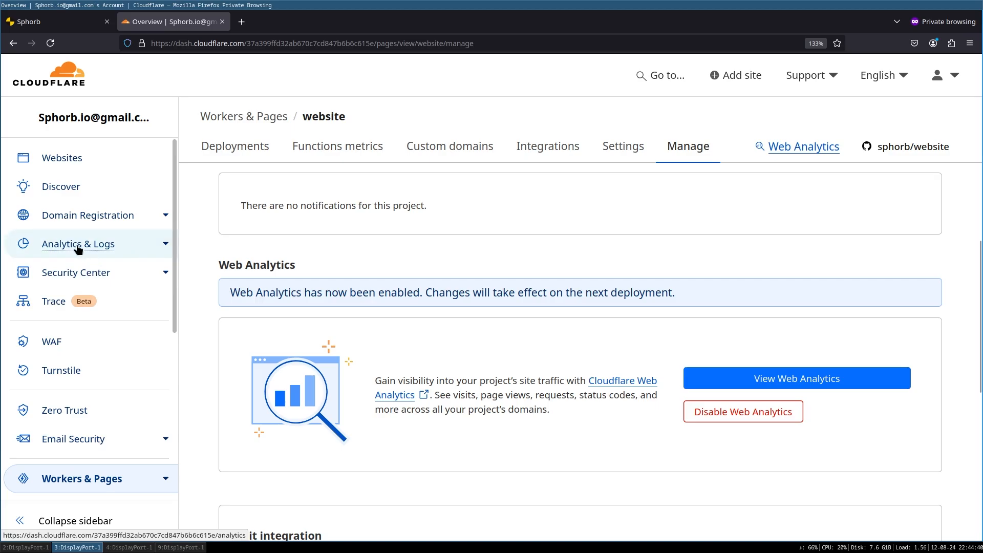
pyautogui.click(78, 244)
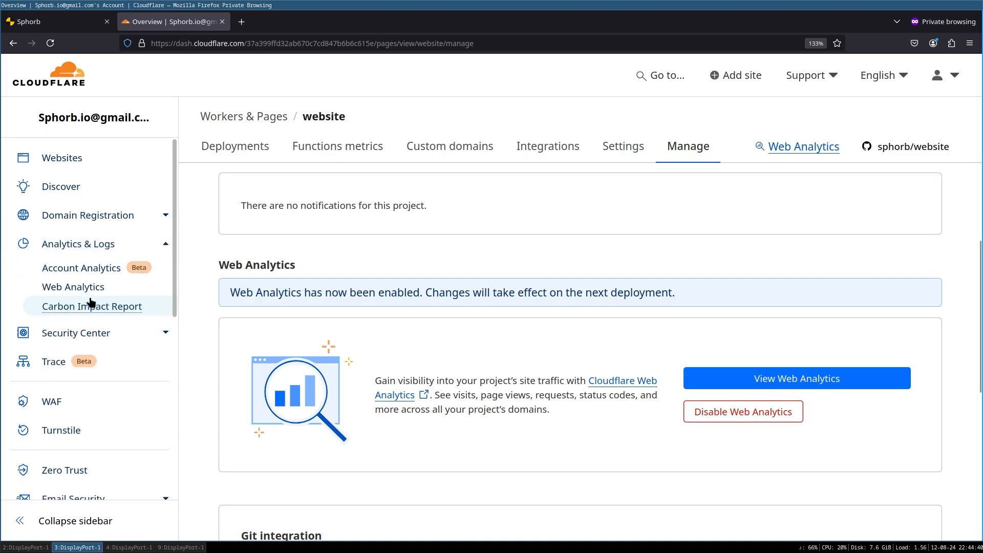
pyautogui.click(73, 287)
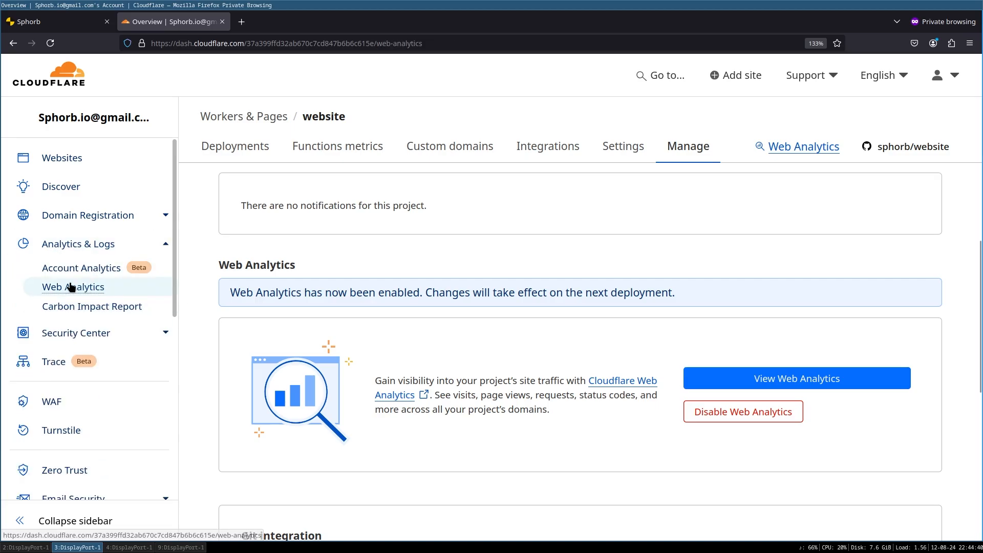
# - Copy the JS beacon snippet from the website-6nl.pages.dev Web Analytics site settings
pyautogui.click(73, 287)
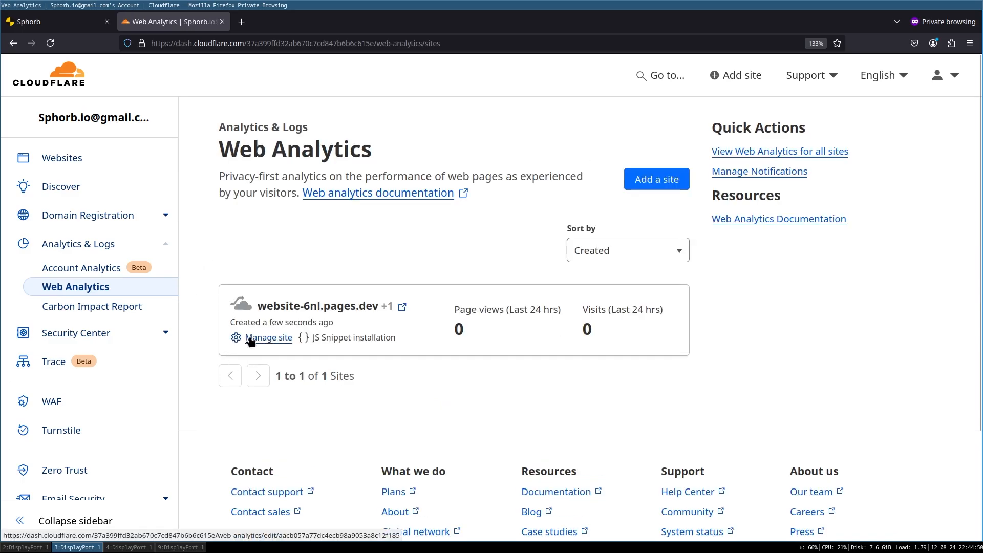
pyautogui.click(268, 338)
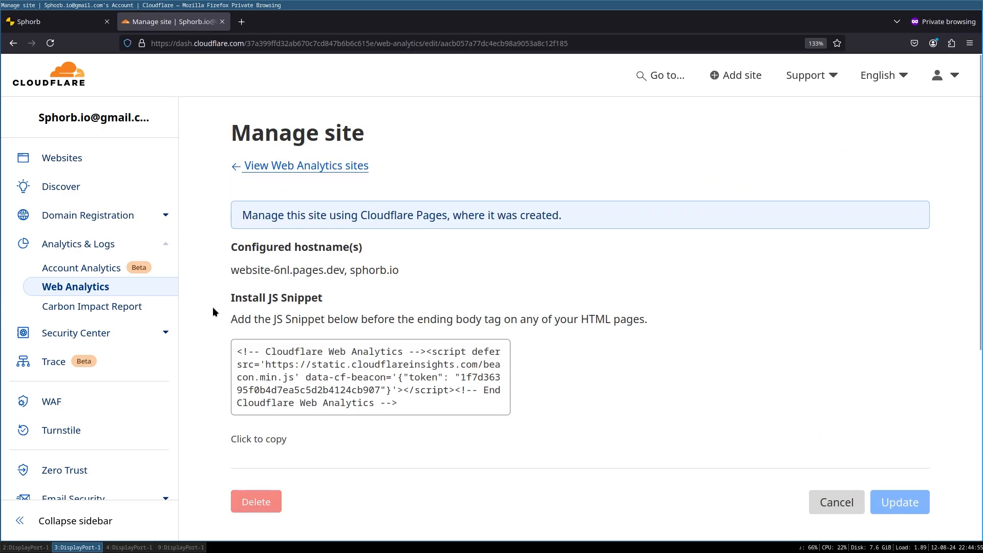
pyautogui.moveTo(209, 305)
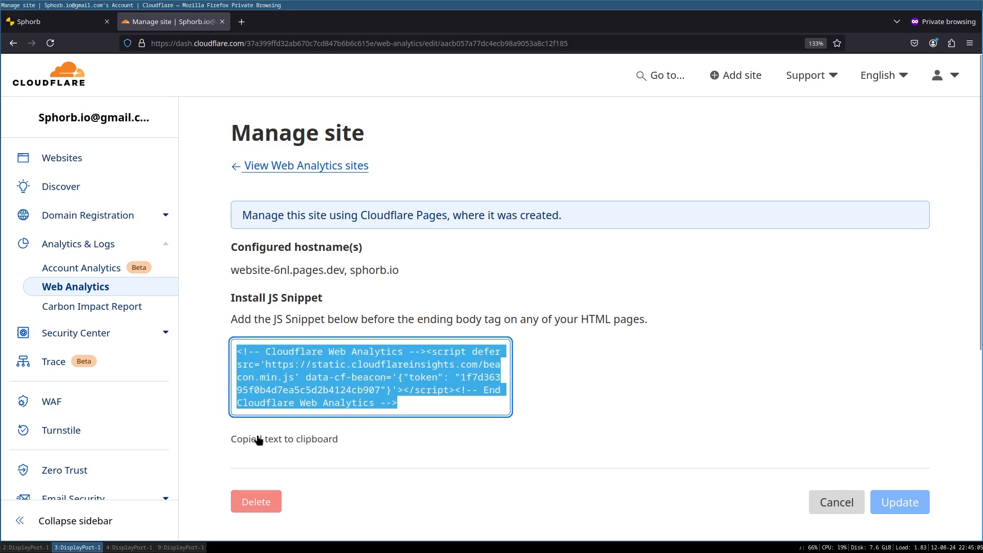
pyautogui.click(283, 438)
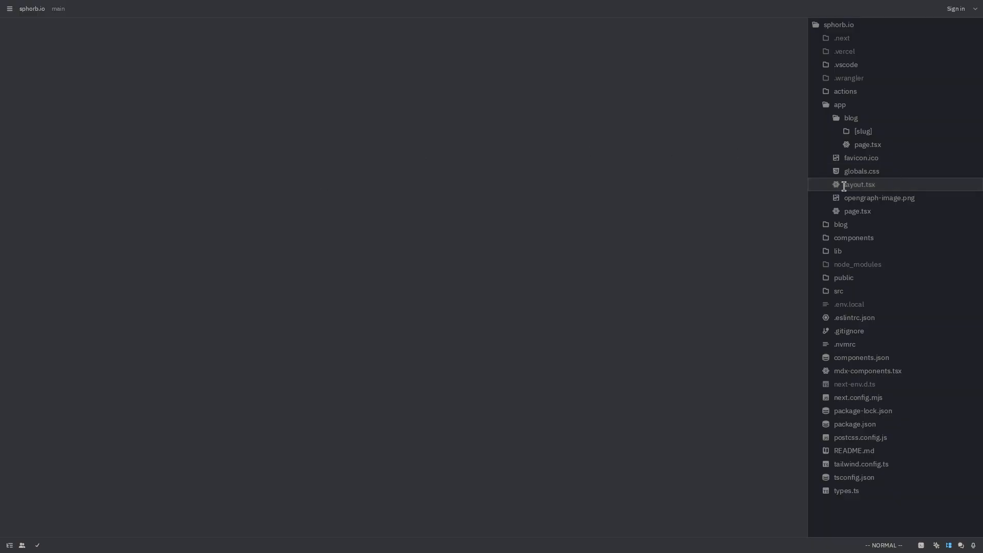
# - Paste the beacon into app/layout.tsx after Footer as a Script with strategy afterInteractive
pyautogui.click(858, 184)
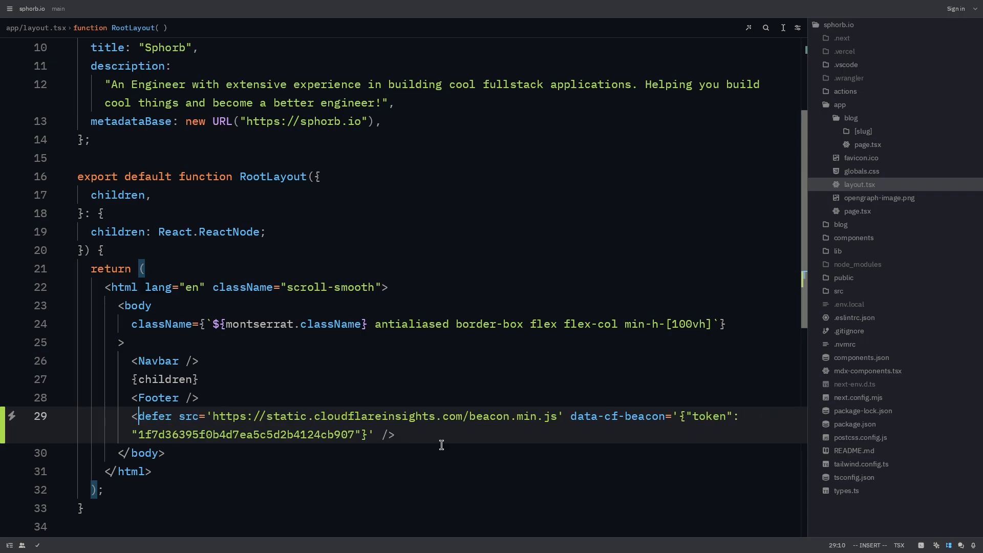
pyautogui.write('Script')
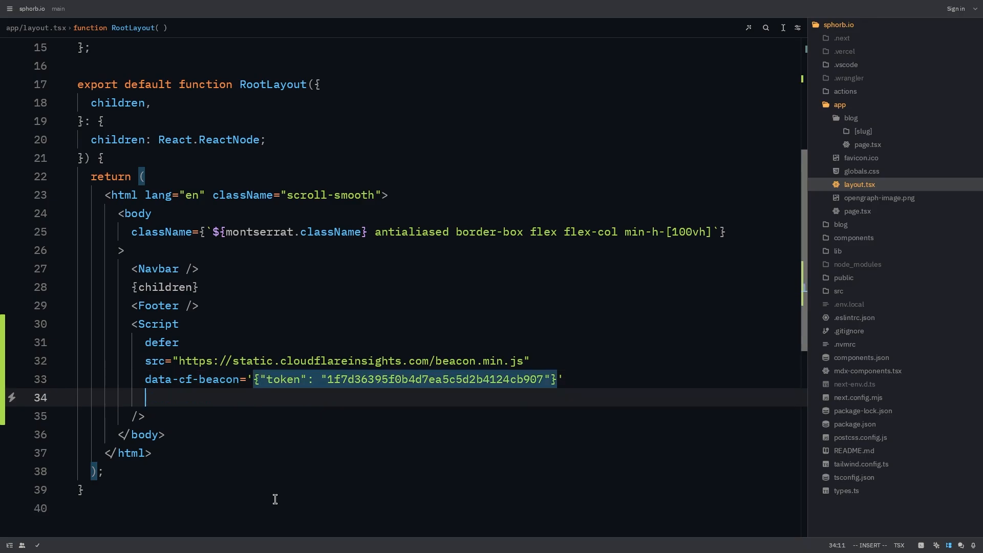
pyautogui.write('strategy="afterInteractive')
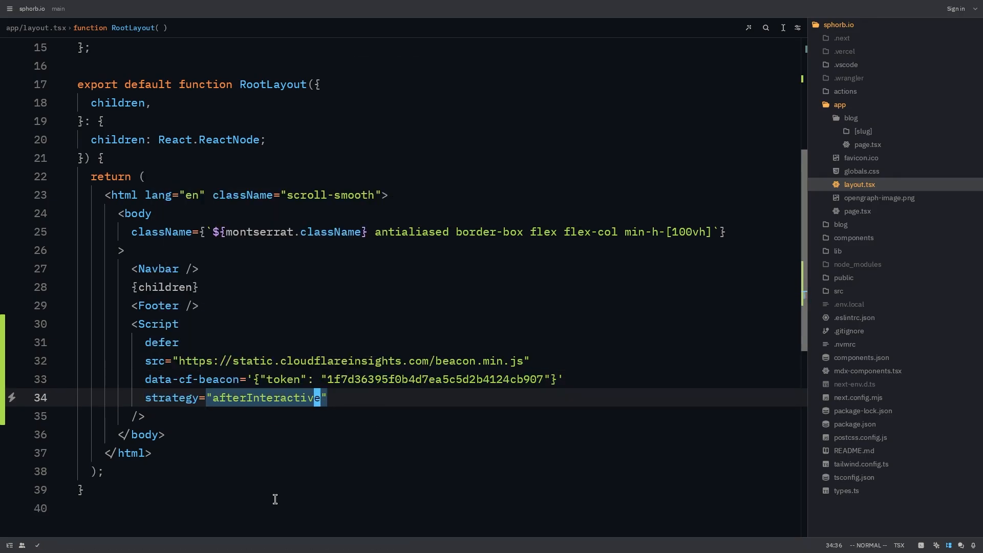
pyautogui.moveTo(266, 452)
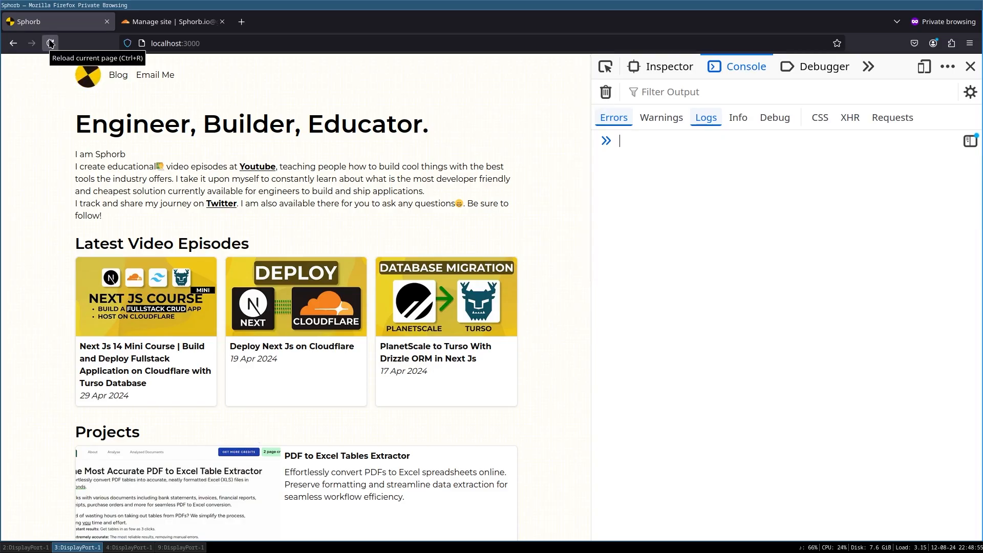
# - Reload the local site and inspect the blocked static.cloudflareinsights.com beacon request
pyautogui.click(50, 43)
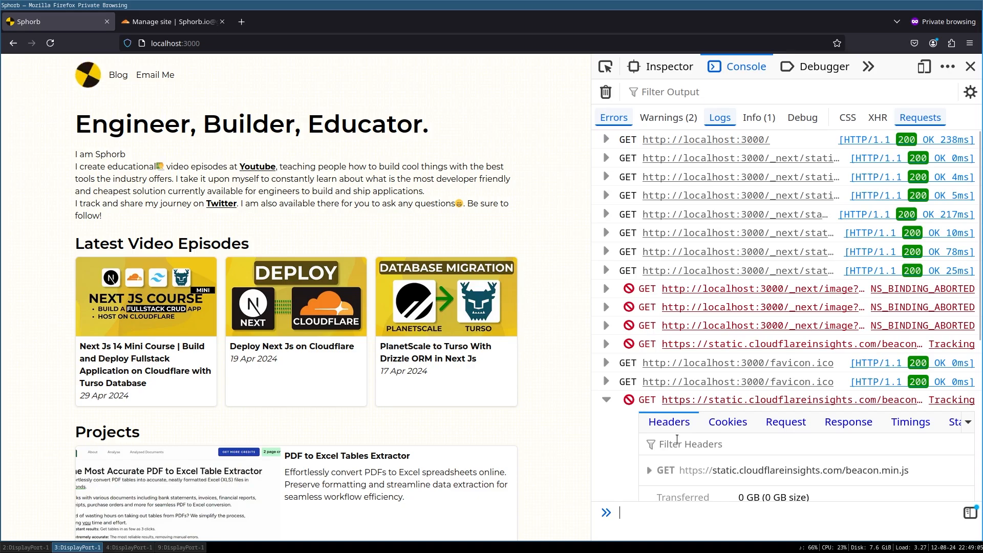
pyautogui.click(606, 399)
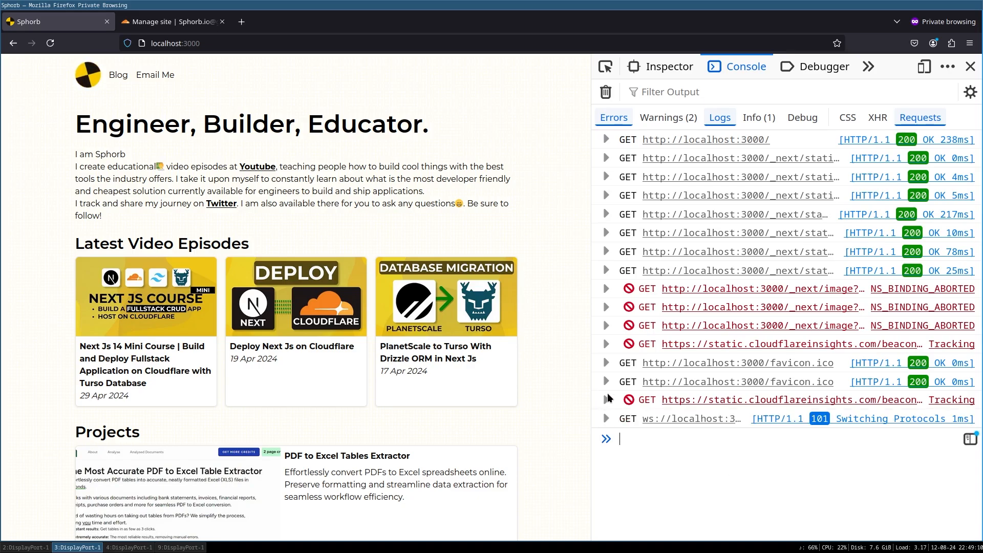
pyautogui.moveTo(467, 351)
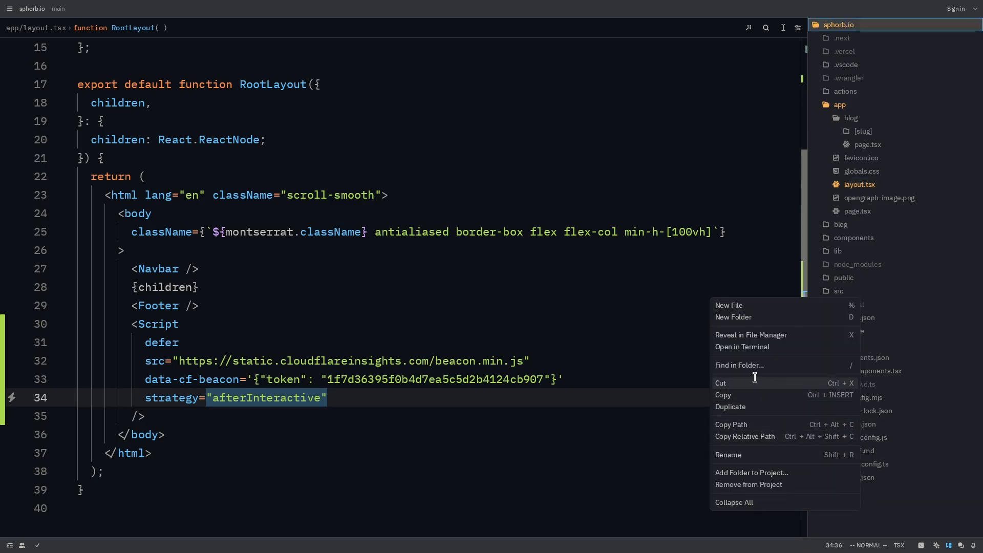
# - Create middleware.ts with middleware(request), copying request headers and reading the origin (default "")
pyautogui.click(728, 305)
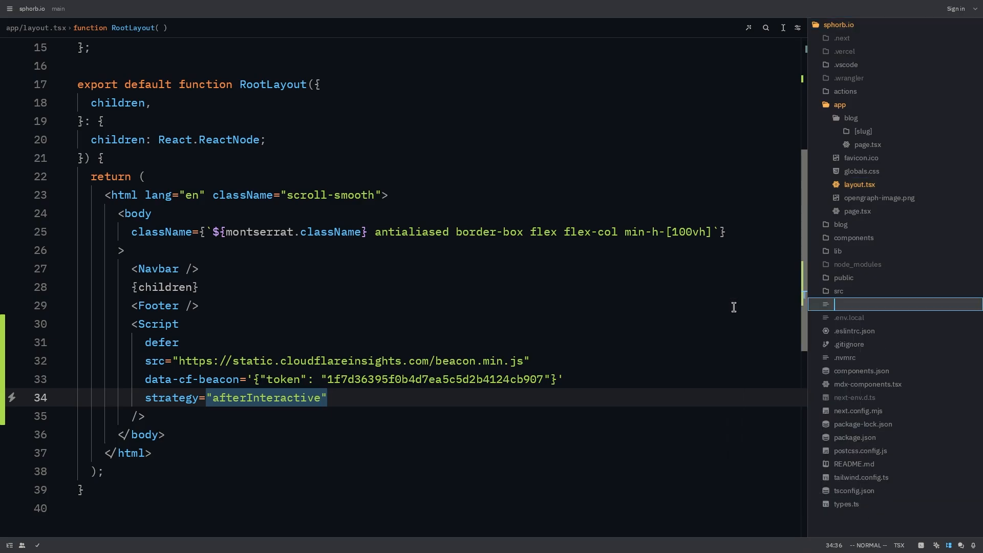
pyautogui.write('middlewar')
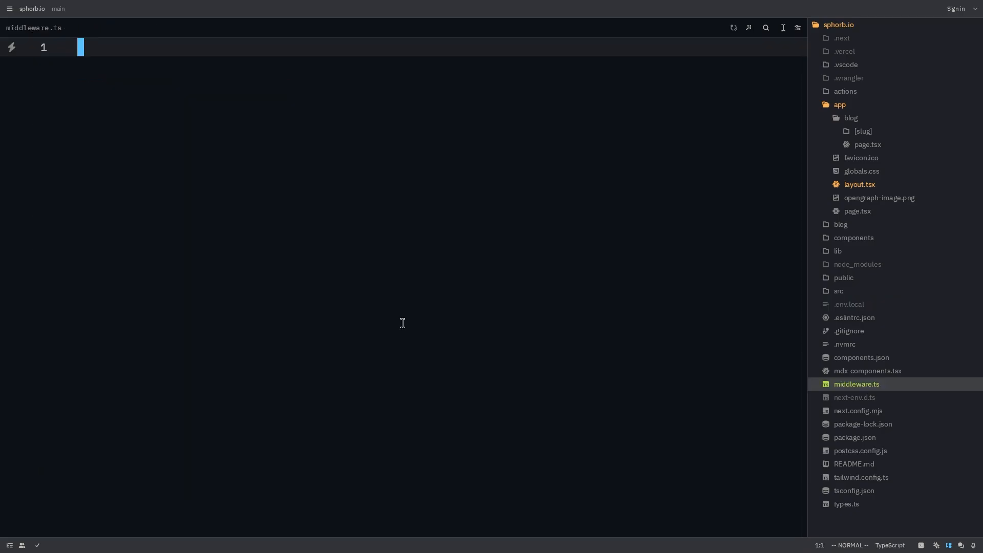
pyautogui.write('export function middlew')
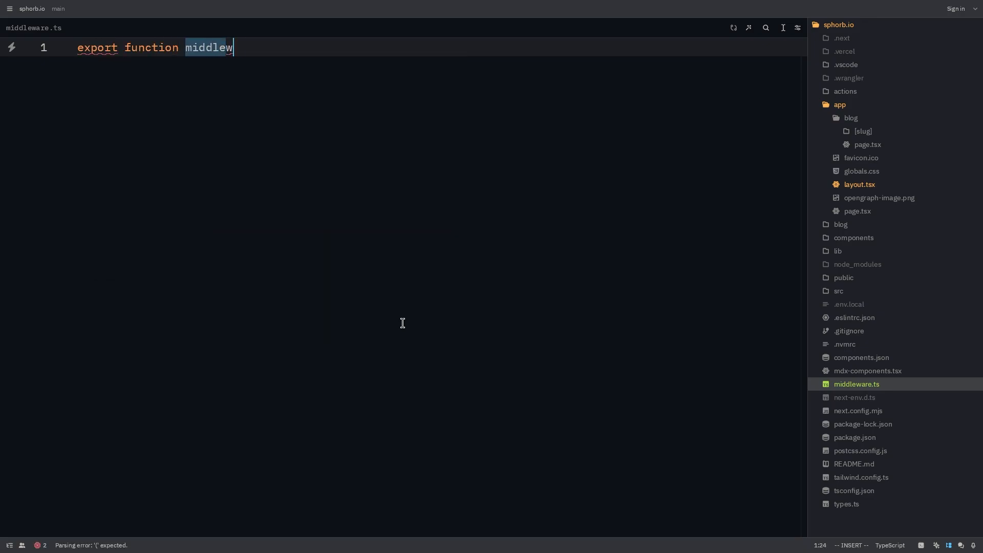
pyautogui.write('are(request)')
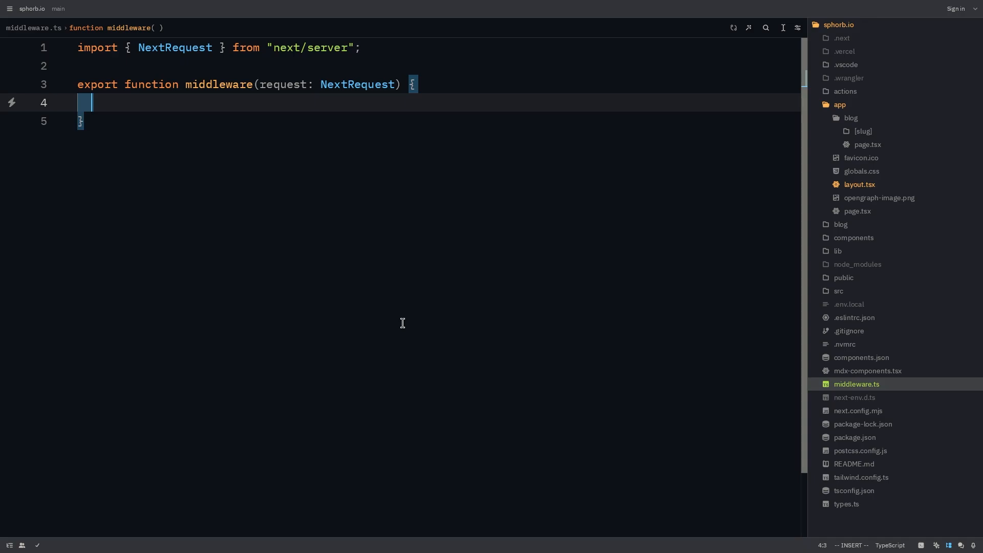
pyautogui.write('const requestHeaders = new Headers(request.headers);')
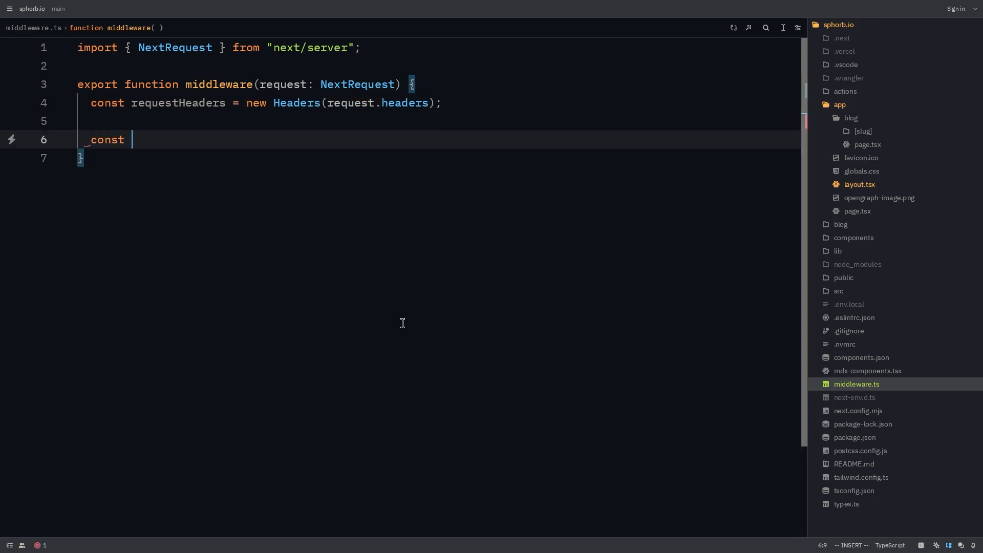
pyautogui.write('origin = requestHeaders.get("')
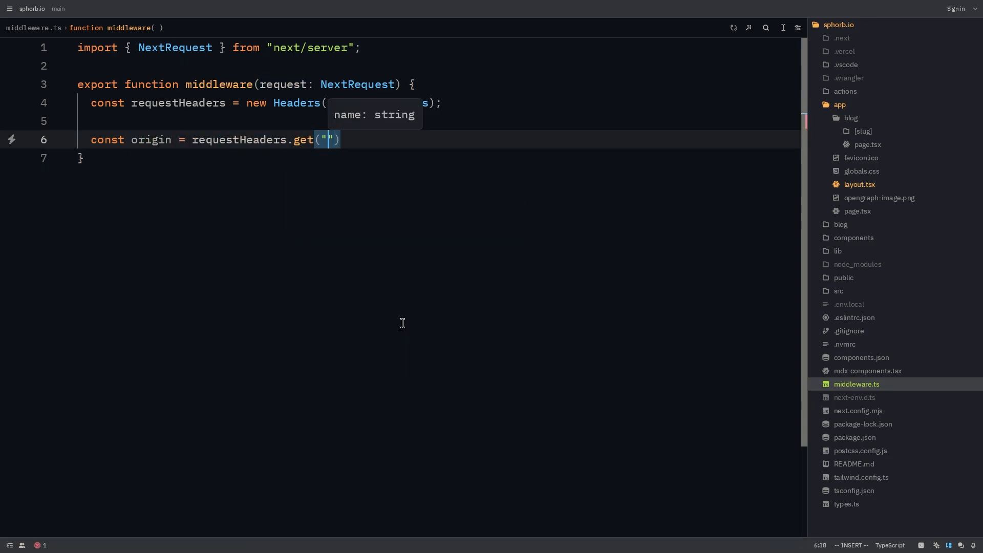
pyautogui.write('origin')
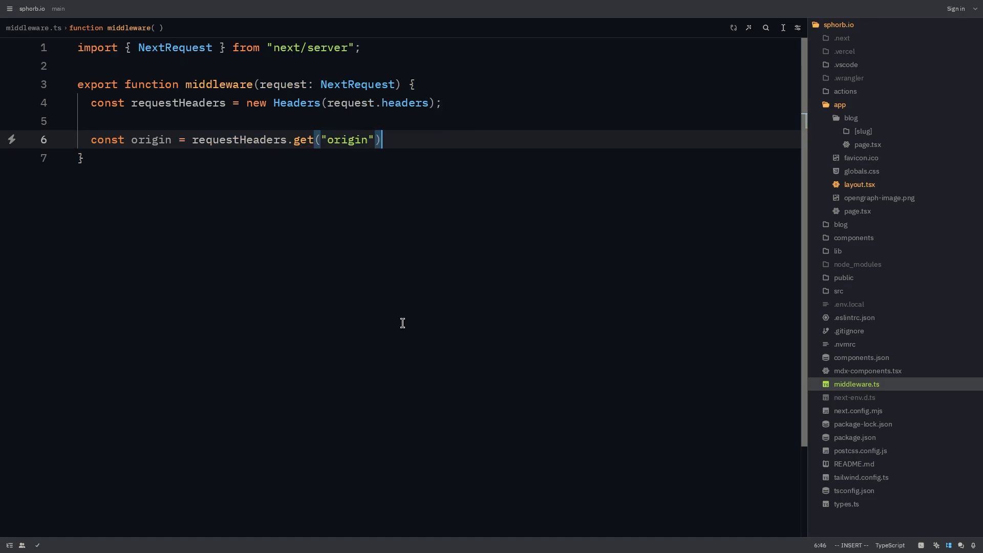
pyautogui.write('?? "";')
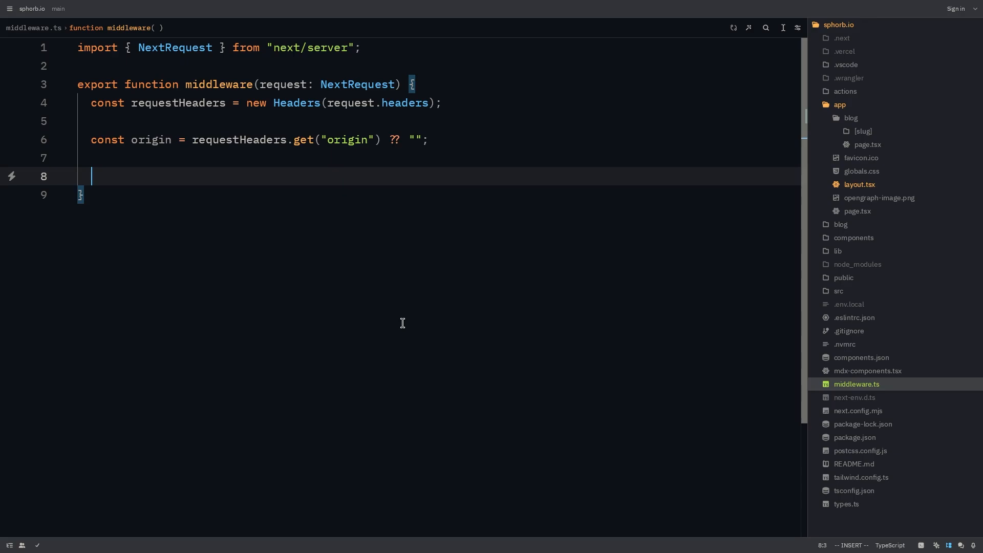
# - Build the response with NextResponse.next, passing requestHeaders as the request headers
pyautogui.write('const response =')
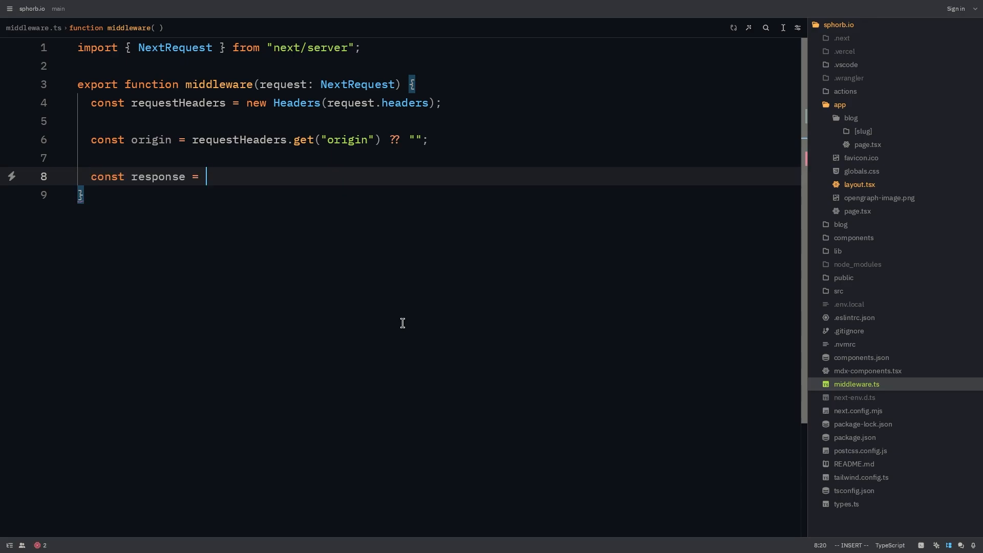
pyautogui.write('NextR')
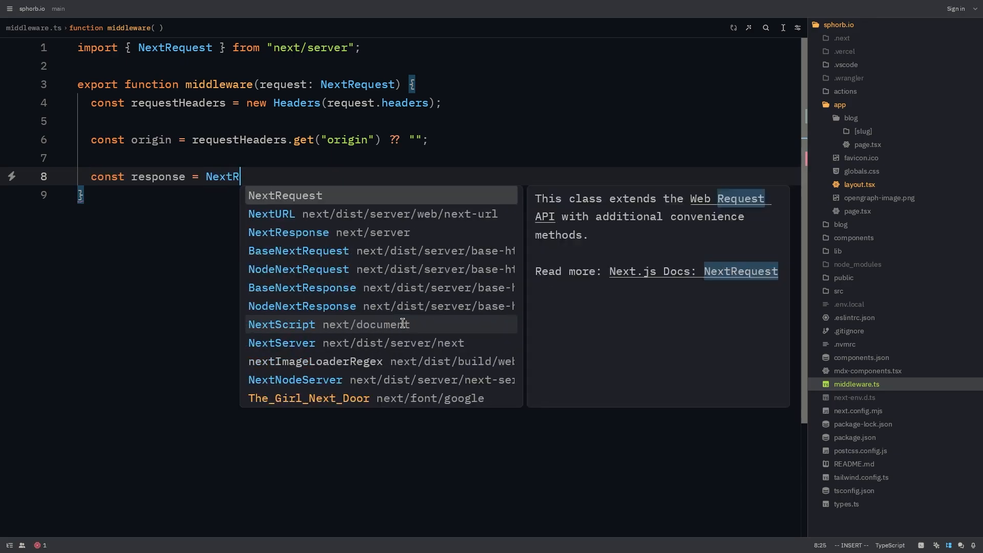
pyautogui.write('esponse')
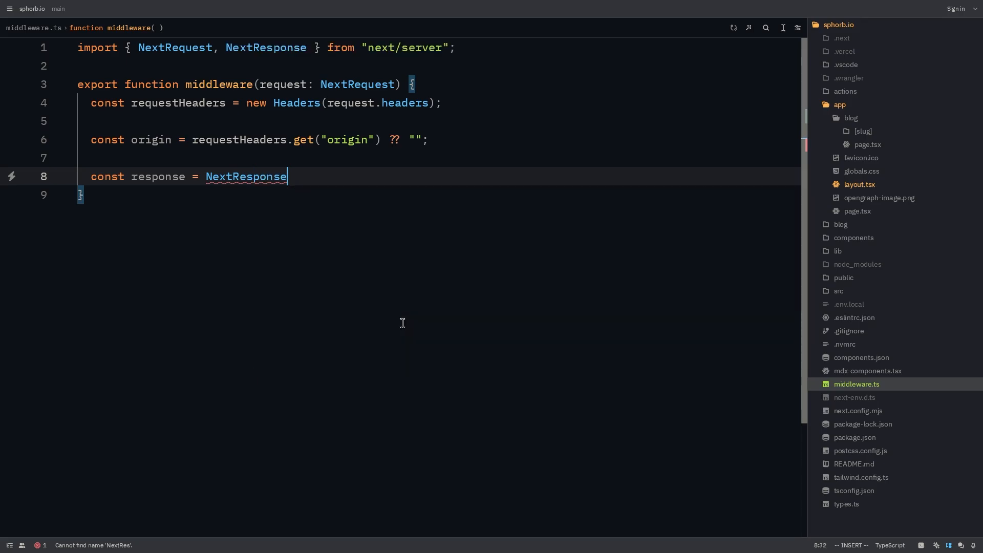
pyautogui.write('.next({})')
pyautogui.write('request')
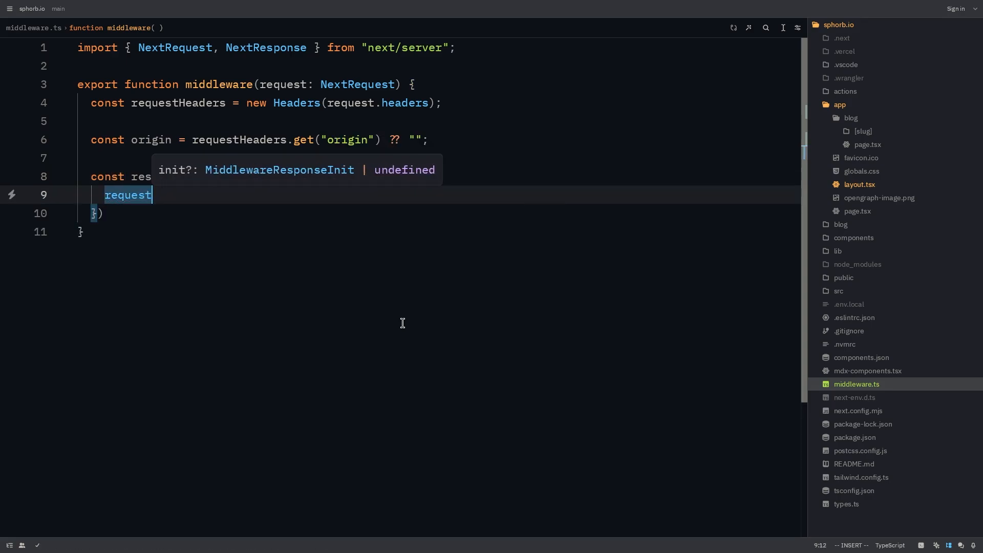
pyautogui.press('Enter')
pyautogui.write('headers:')
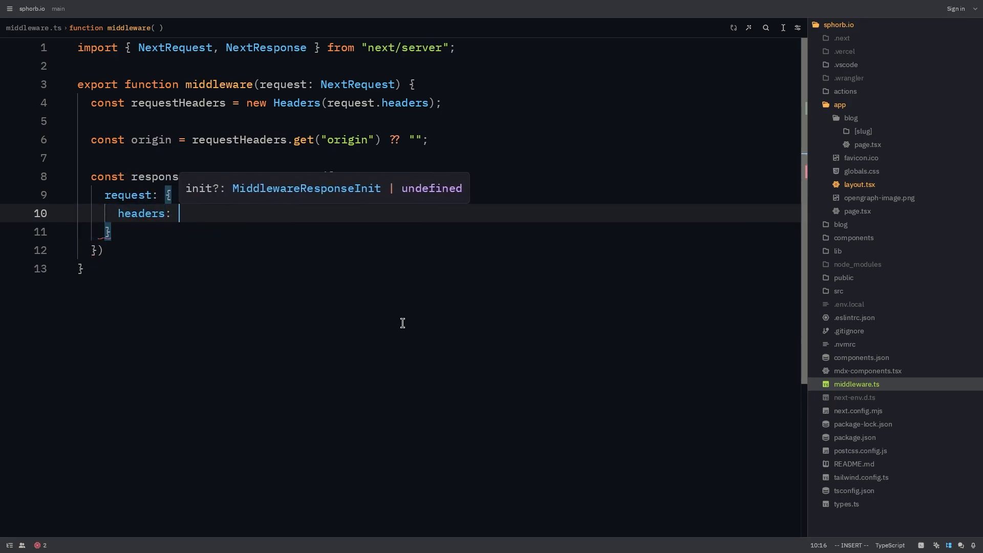
pyautogui.write('requestHeaders')
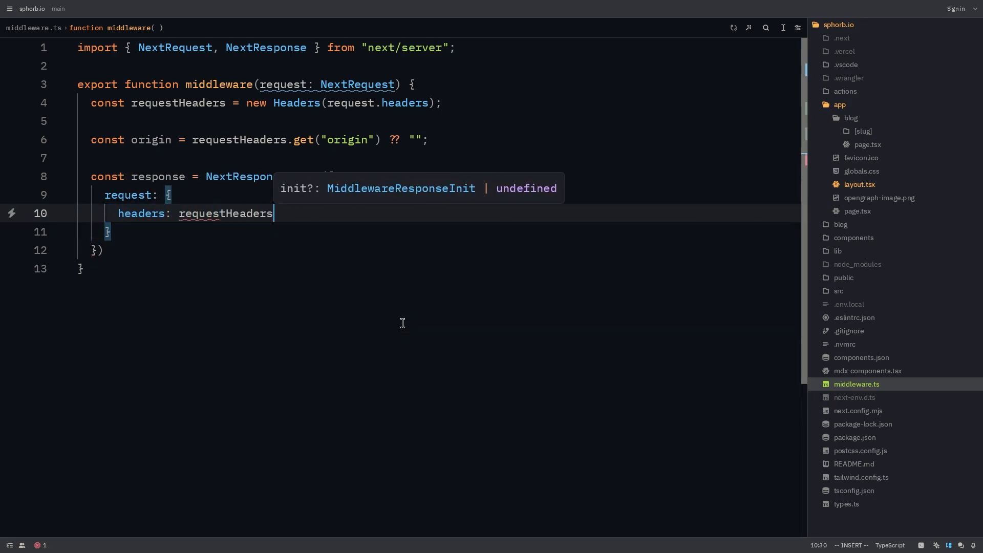
pyautogui.press('Escape')
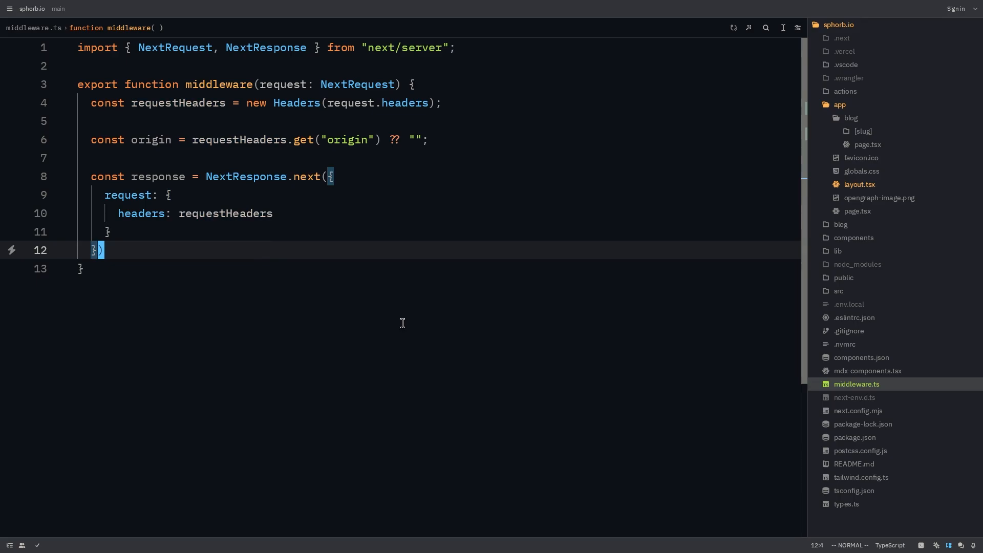
pyautogui.write('const allo')
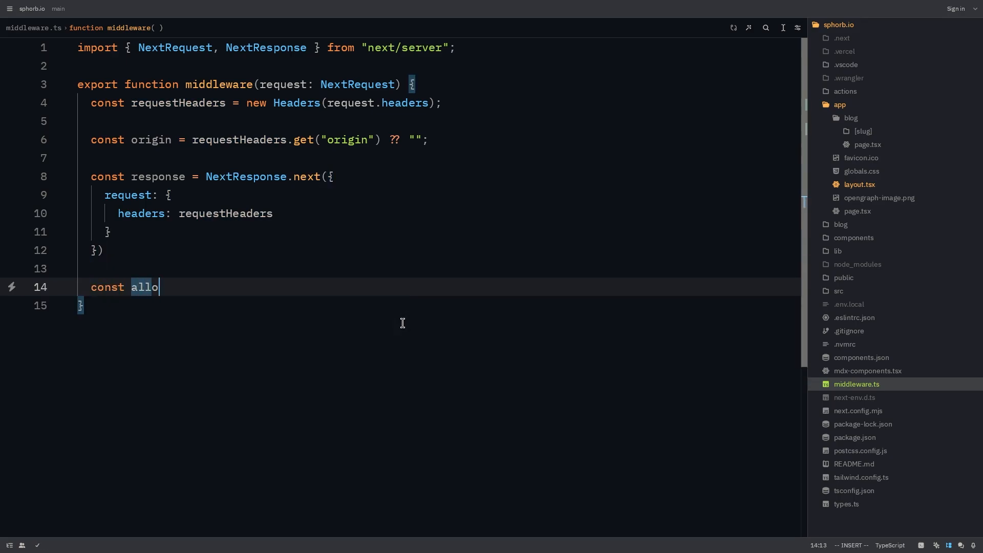
pyautogui.write('wedOrigins = [')
pyautogui.write('"https://sph')
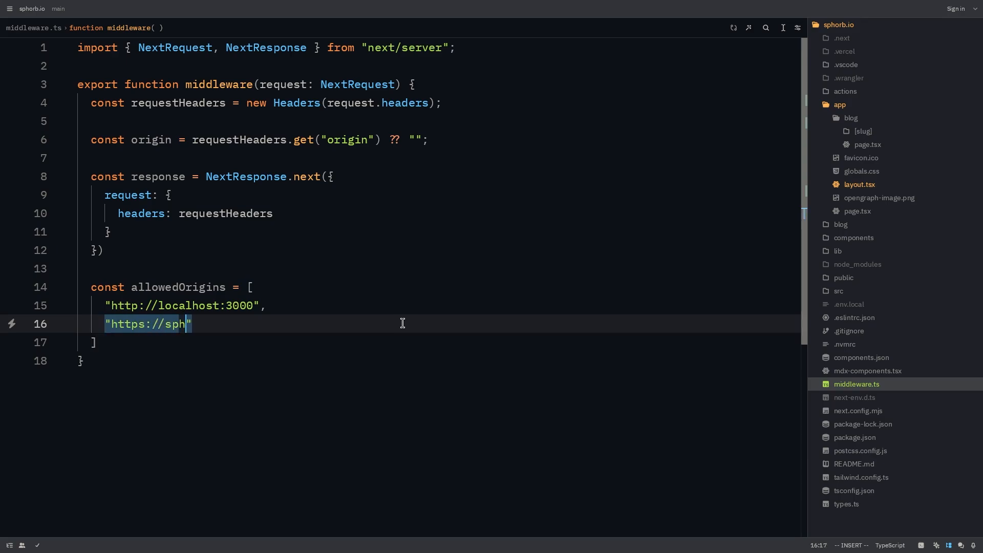
pyautogui.write('orb.io')
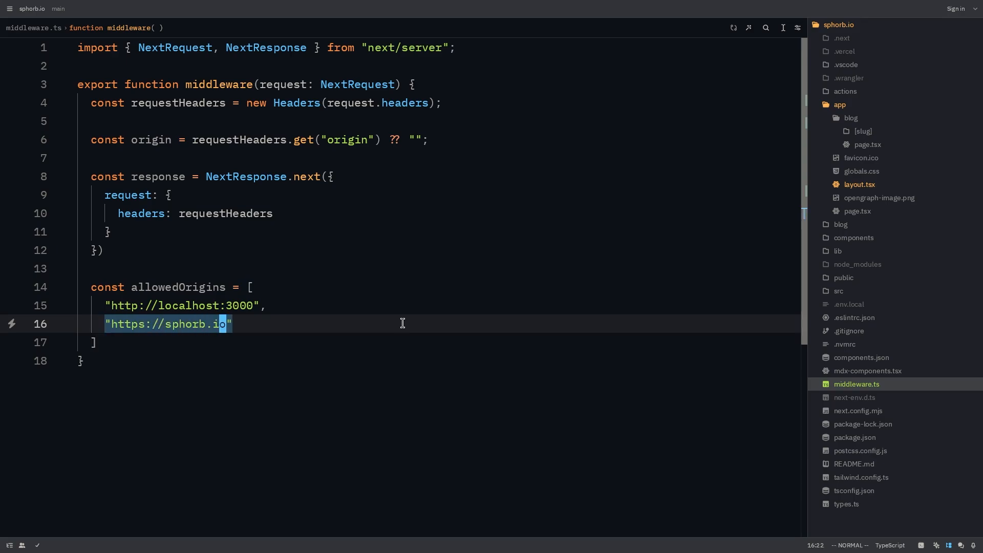
pyautogui.write(',')
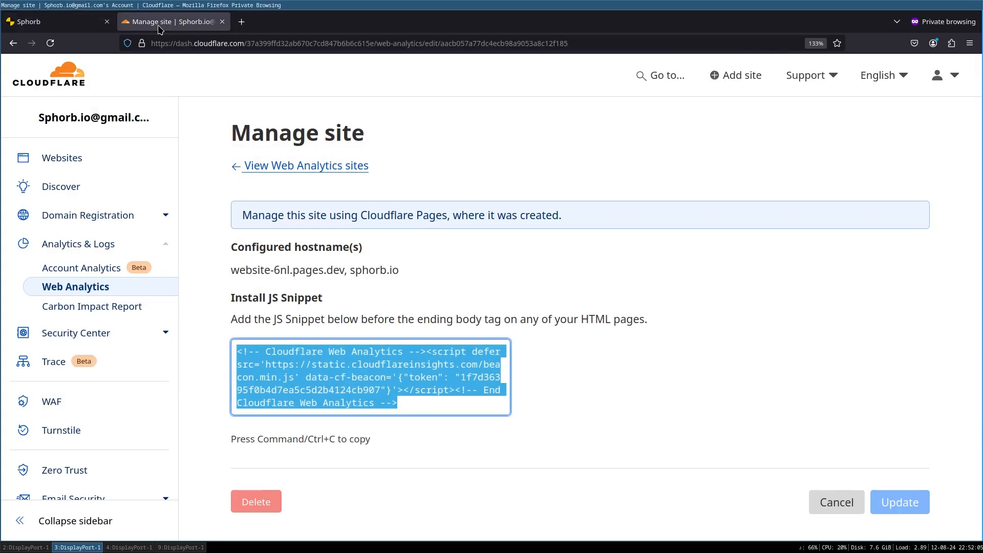
# - Open the website project's deployments and highlight the website-6nl.pages.dev domain
pyautogui.click(80, 337)
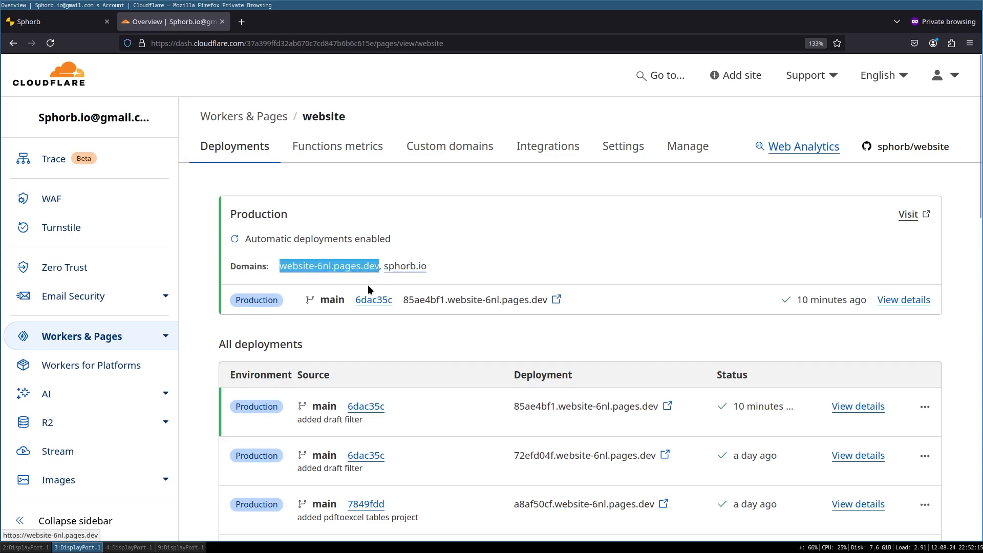
pyautogui.moveTo(365, 271)
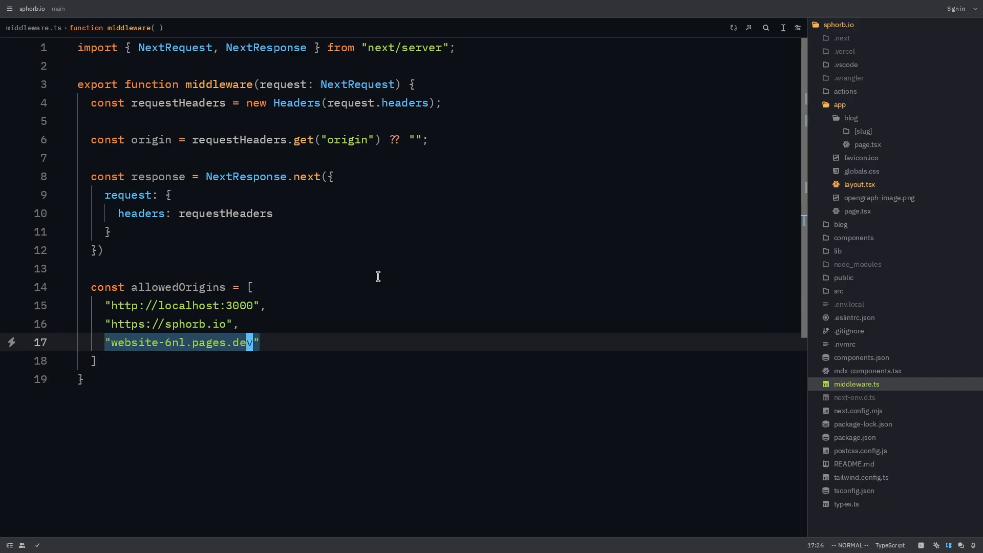
# - Set Access-Control-Allow-Origin to the origin when allowedOrigins includes it
pyautogui.write('if (')
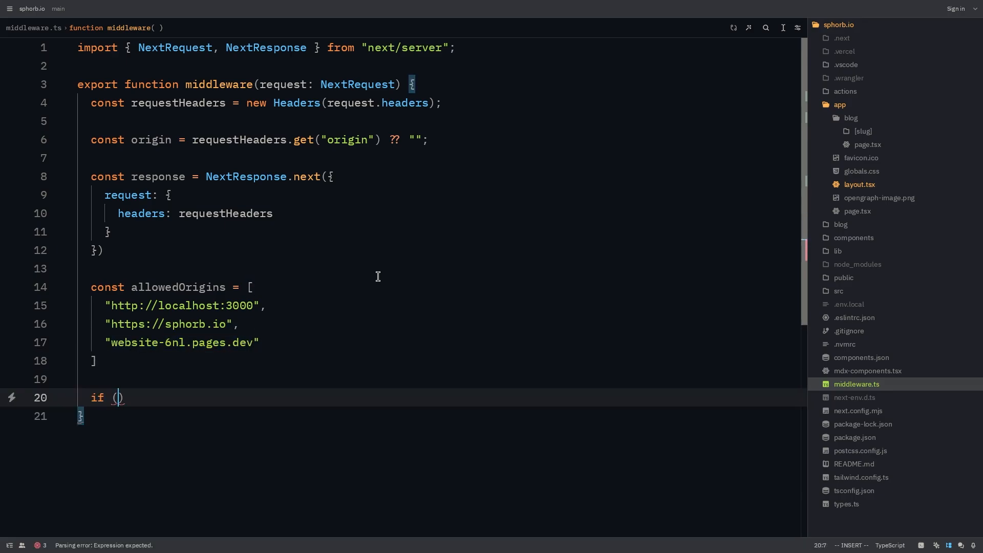
pyautogui.write('allowedOrigins.in')
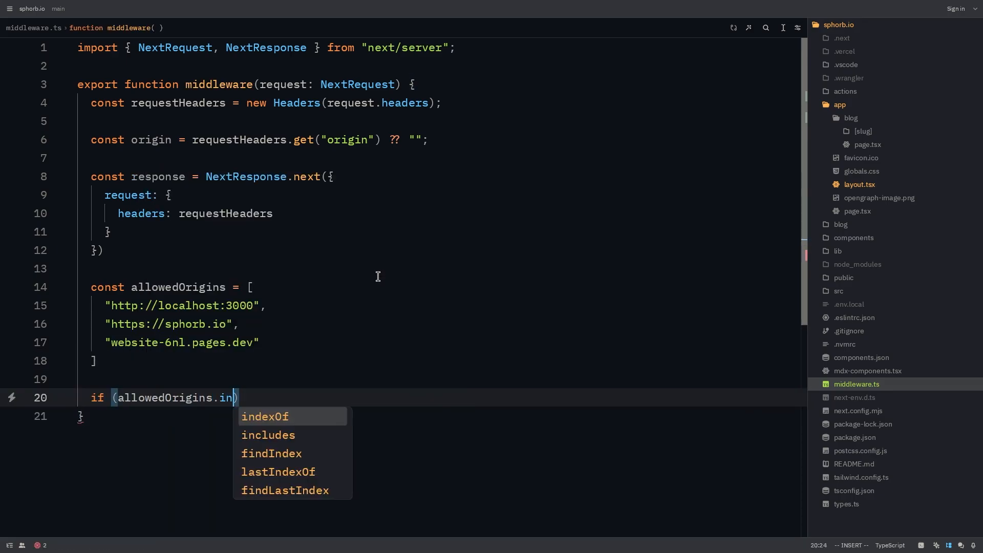
pyautogui.write('includes(origin)) {')
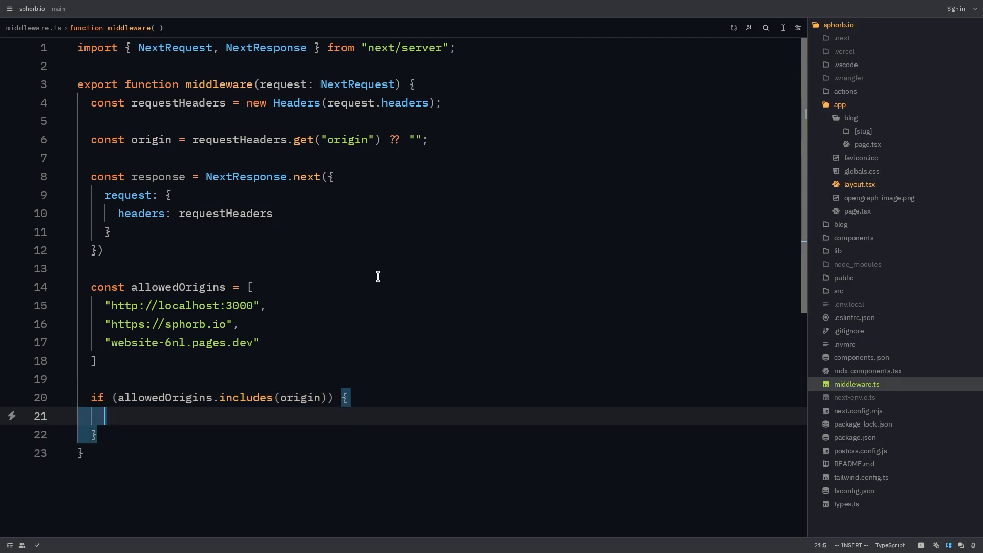
pyautogui.write('response')
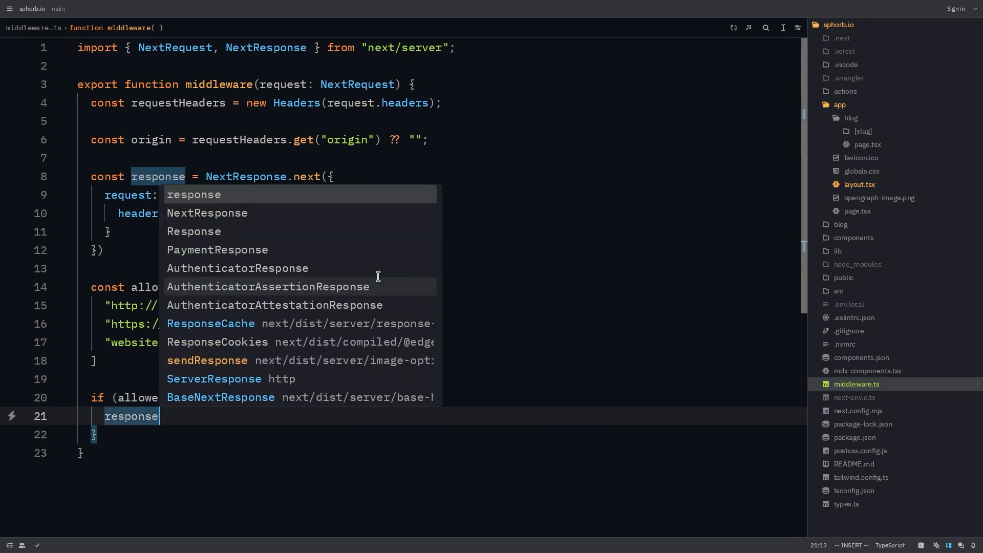
pyautogui.write(".headers.set('', value")
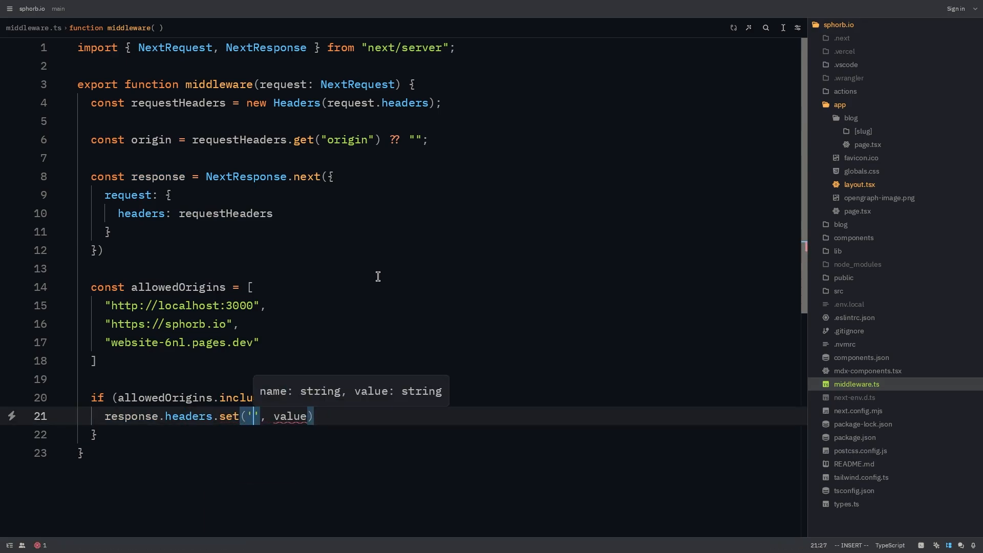
pyautogui.write('Access-Control-Allow-Origin')
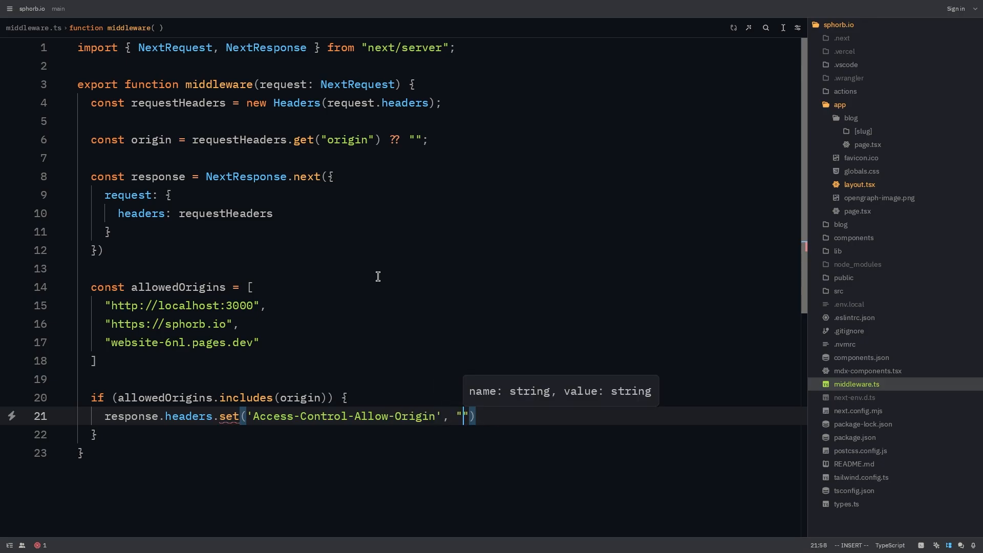
pyautogui.write('origin')
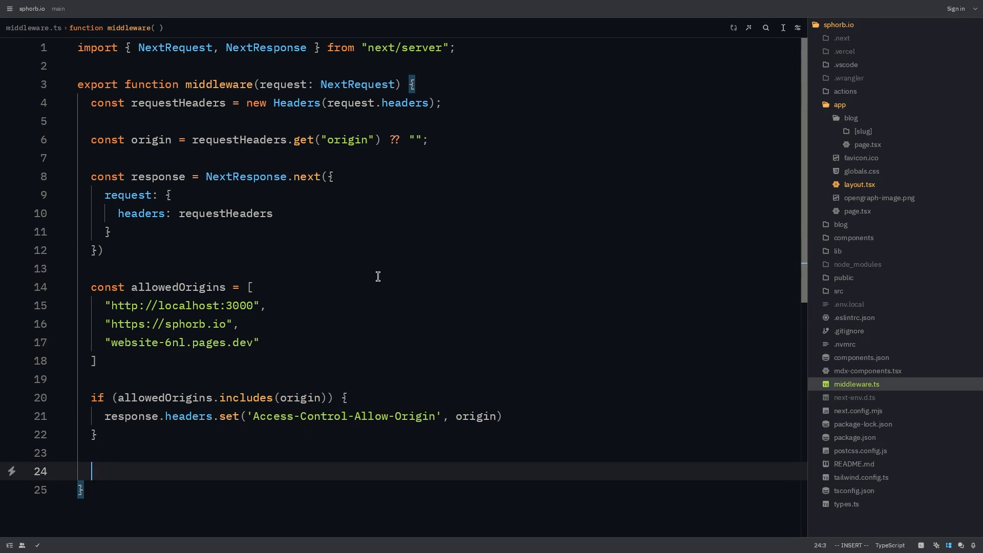
# - Set Access-Control-Allow-Methods to GET, POST, OPTIONS and return the response
pyautogui.write('response.headers.set("Access-Control-Allow-')
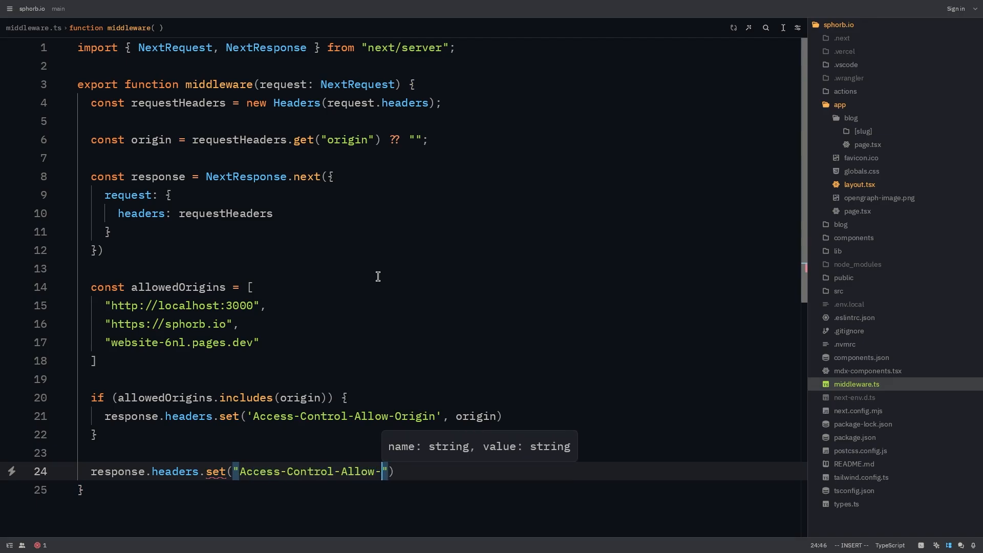
pyautogui.write('Methods", "GET, POST, OPTIONS')
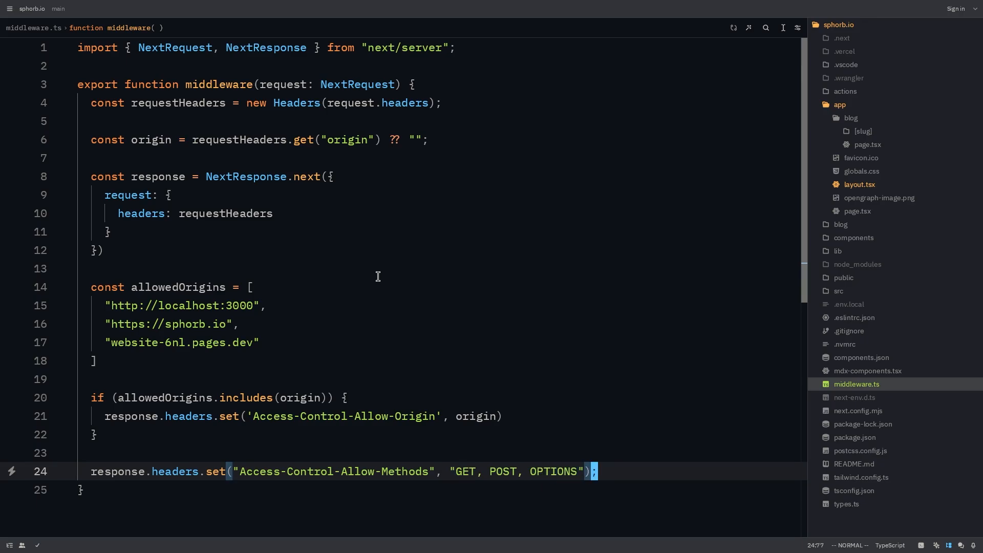
pyautogui.write('response;')
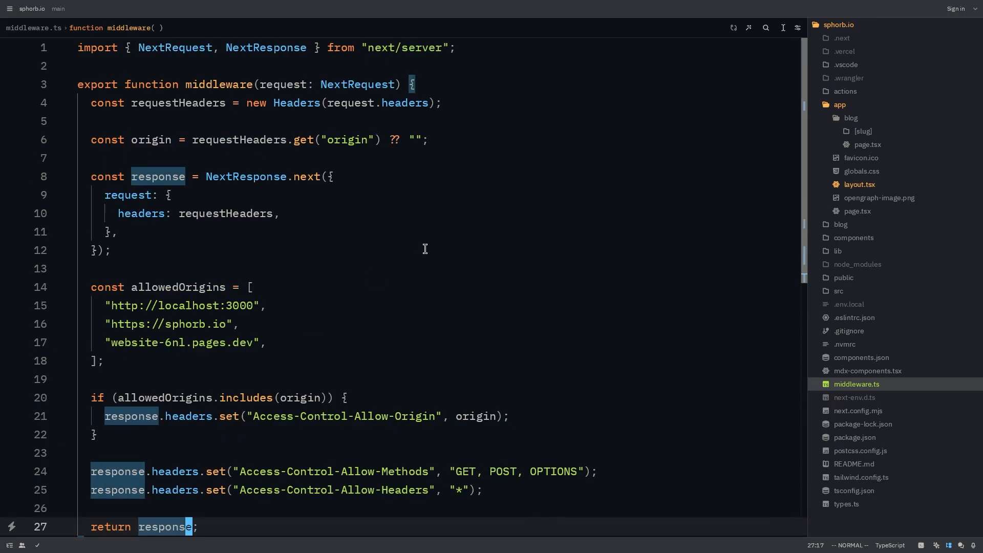
pyautogui.moveTo(376, 234)
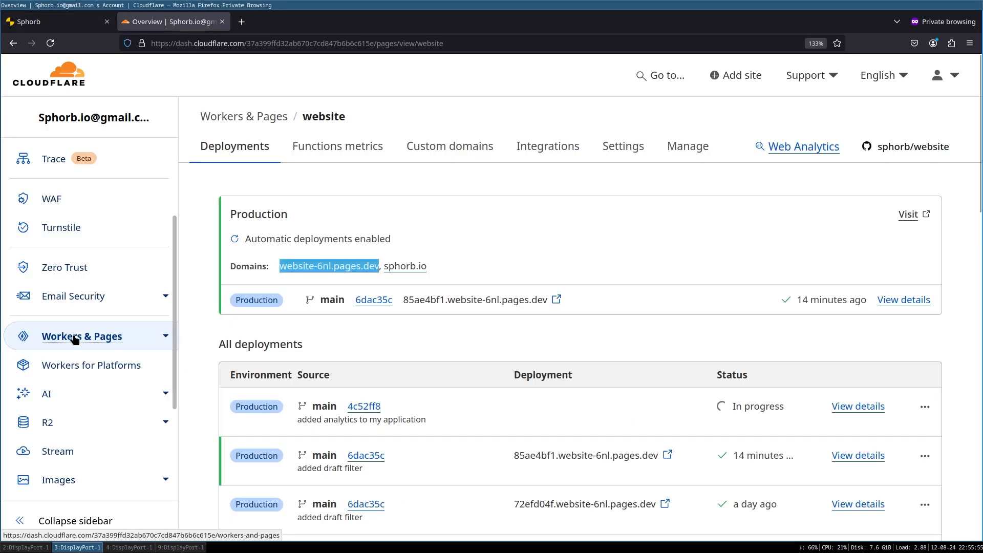
# - Open the website project from Workers & Pages and confirm the latest deployment succeeded
pyautogui.click(82, 336)
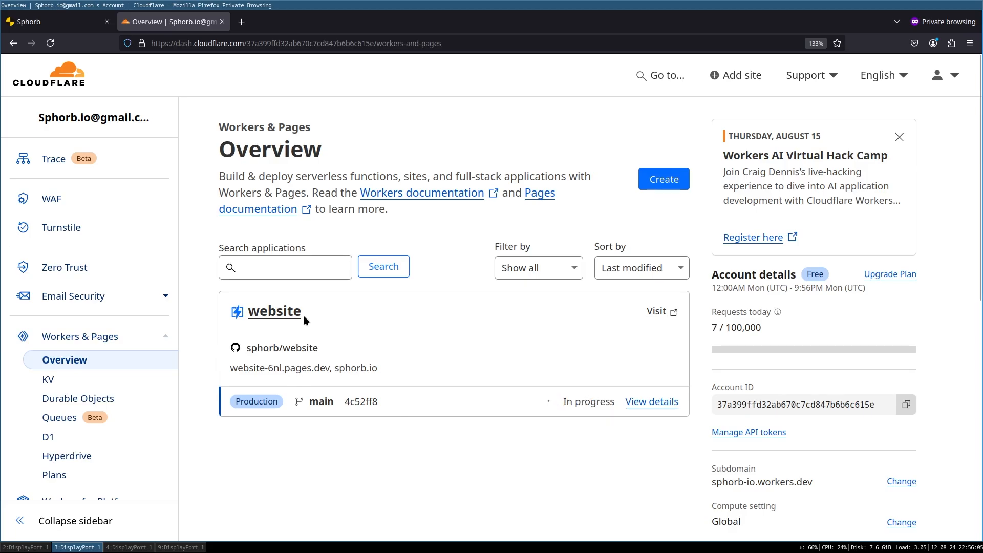
pyautogui.click(274, 310)
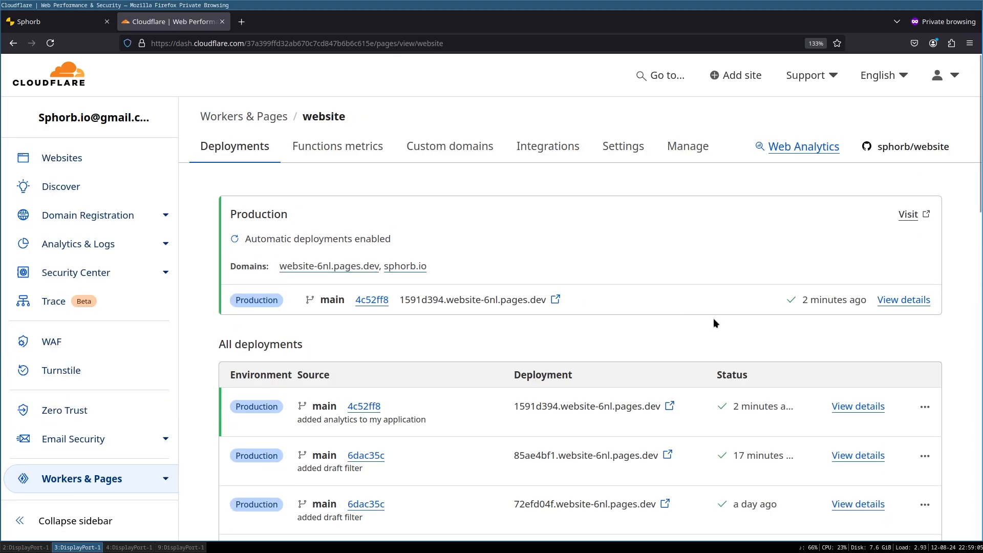
pyautogui.moveTo(723, 405)
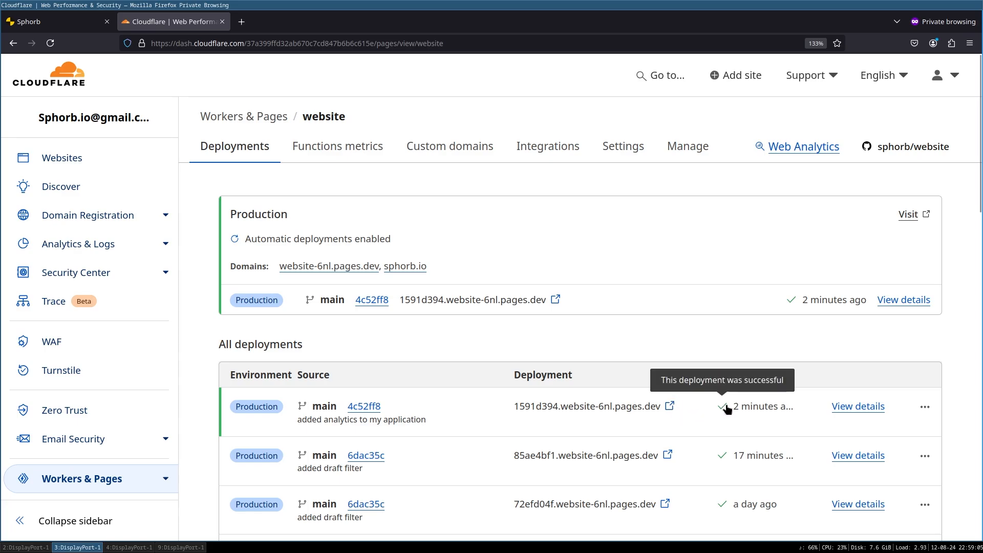
pyautogui.moveTo(475, 264)
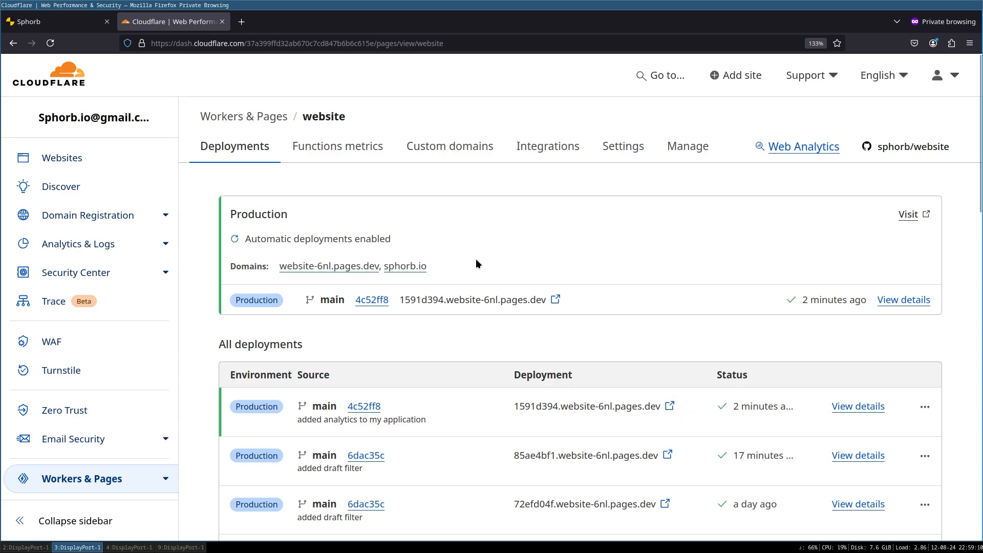
pyautogui.moveTo(489, 256)
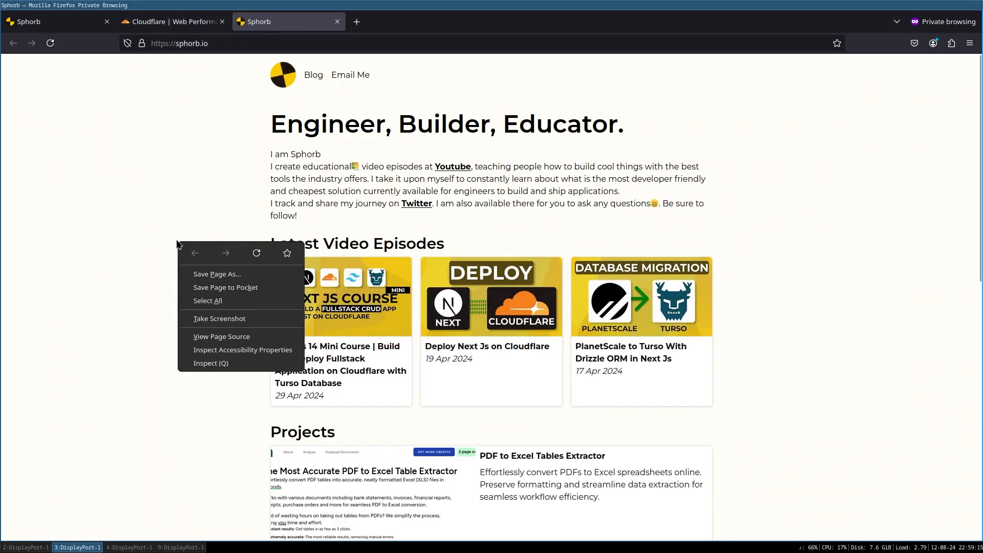
# - Open DevTools' Network panel and reload sphorb.io to record its requests
pyautogui.click(211, 363)
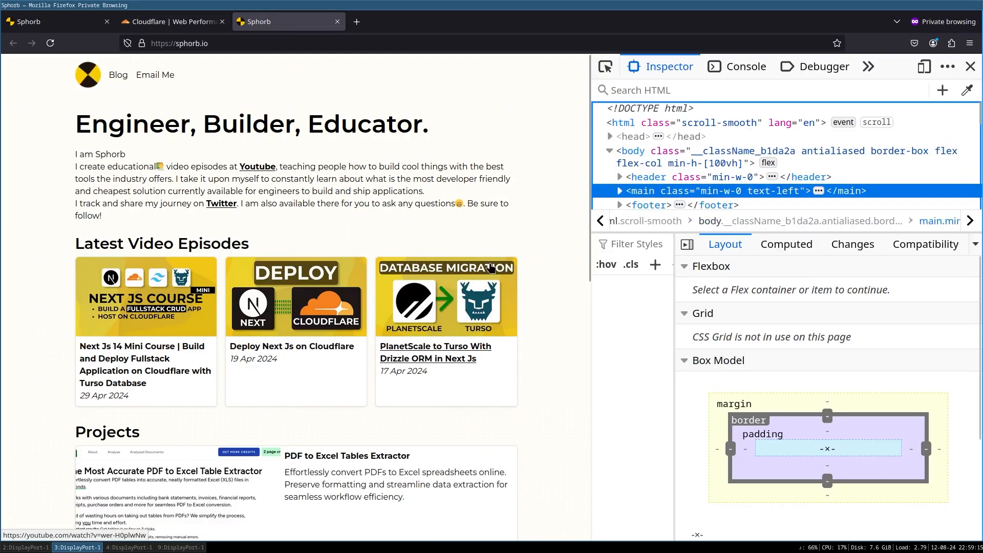
pyautogui.click(819, 66)
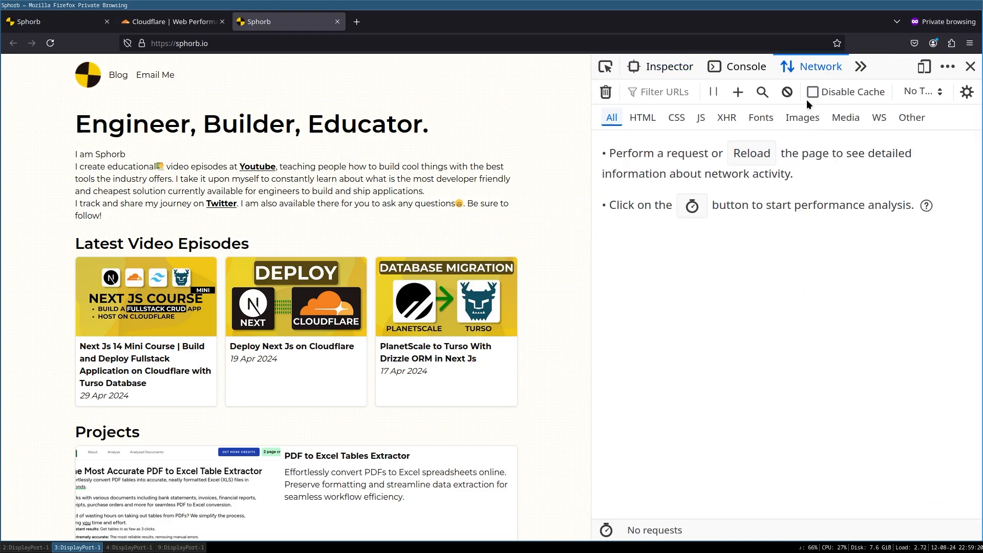
pyautogui.click(50, 43)
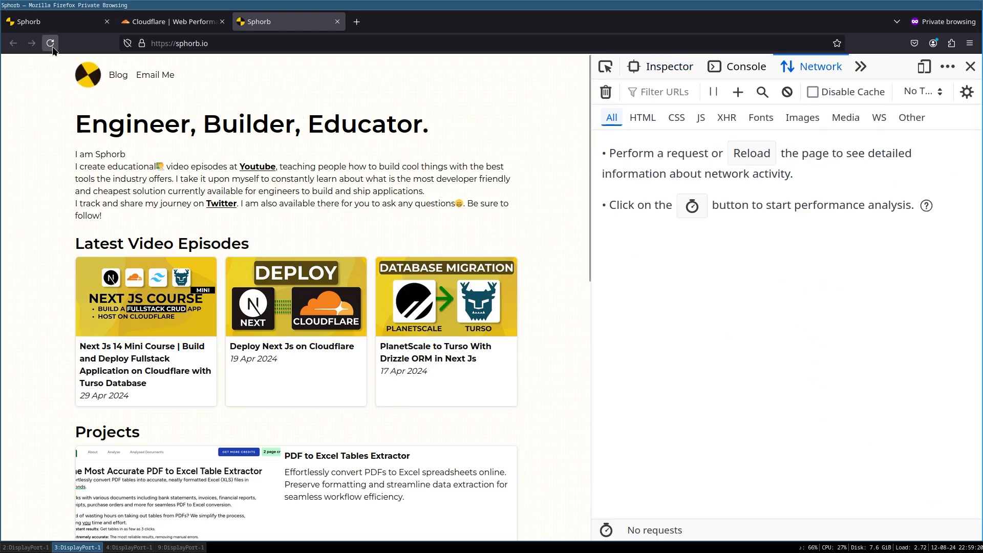
pyautogui.click(50, 43)
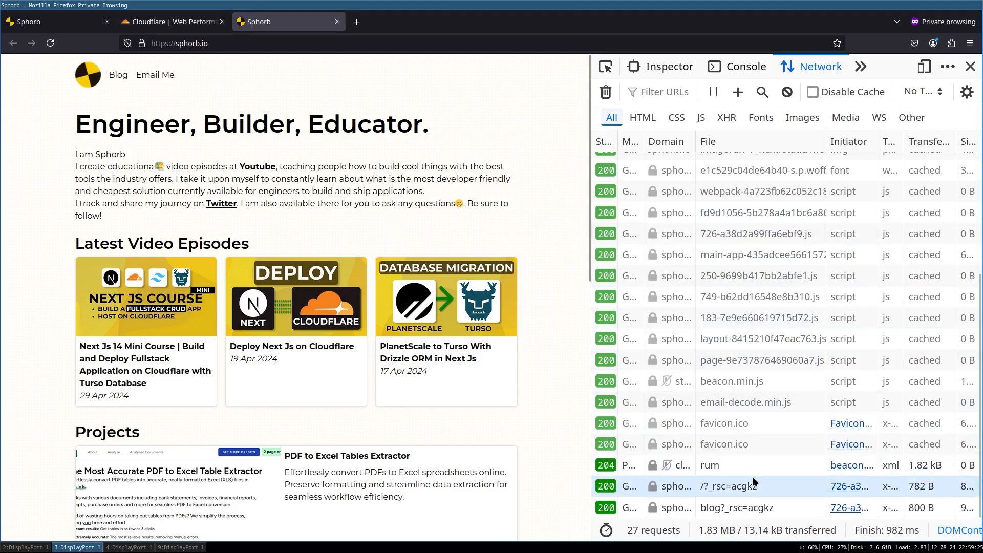
# - Inspect the rum request and filter the request list by "rum" to see 204
pyautogui.click(708, 465)
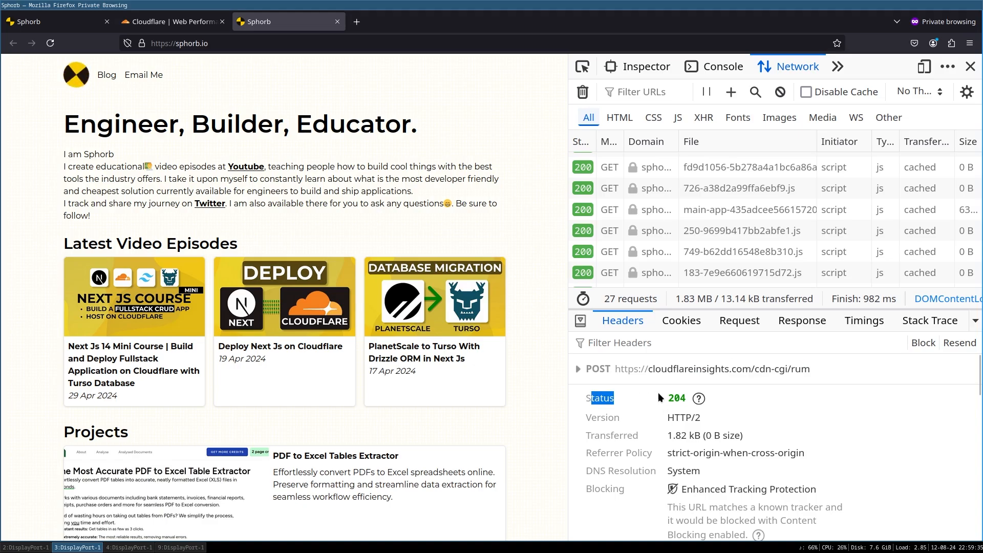
pyautogui.scroll(-3)
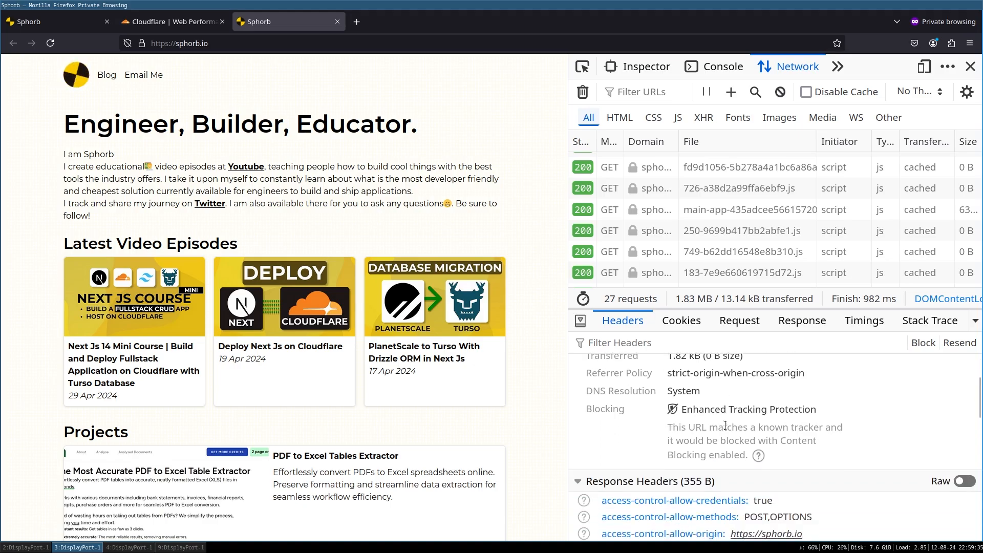
pyautogui.click(644, 92)
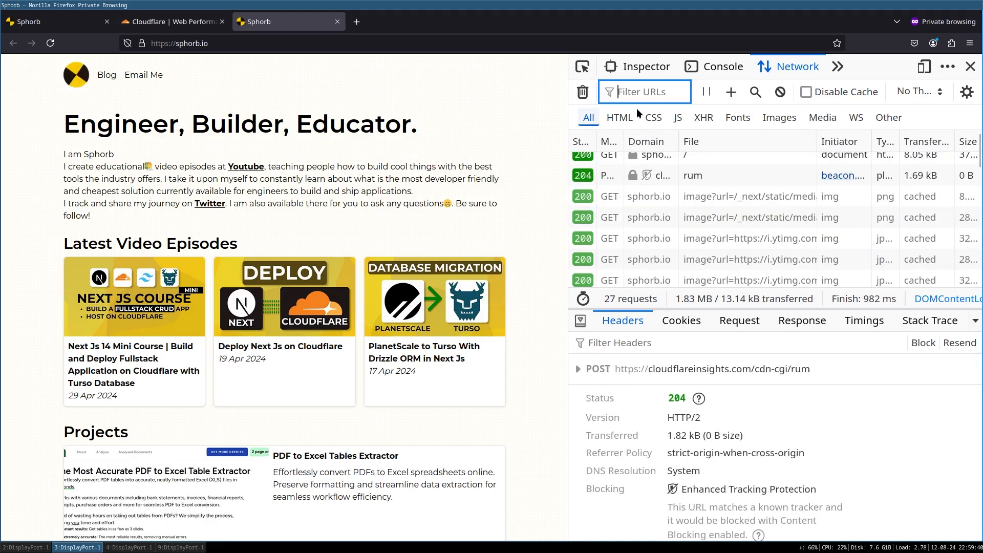
pyautogui.write('rum')
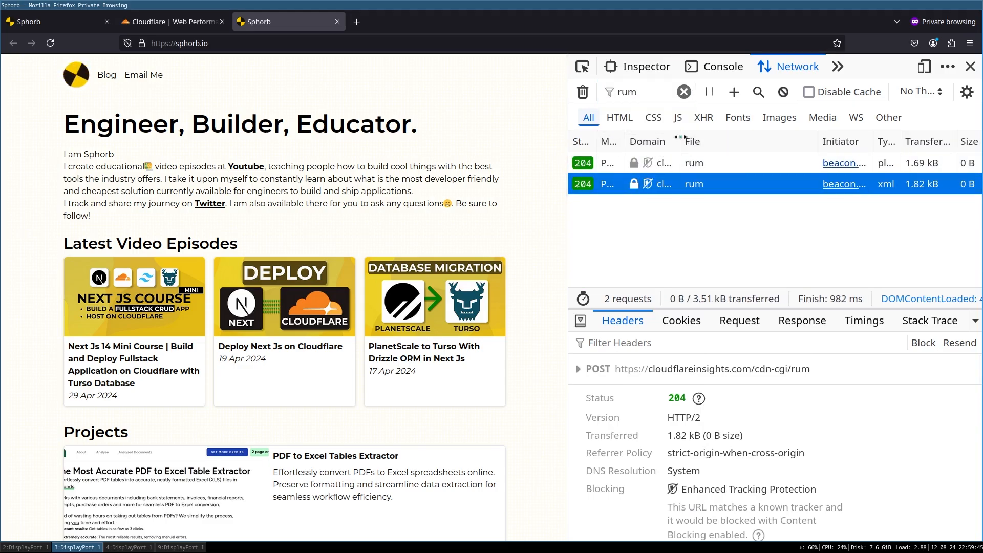
# - Open the website-6nl.pages.dev site from Analytics & Logs > Web Analytics
pyautogui.click(170, 22)
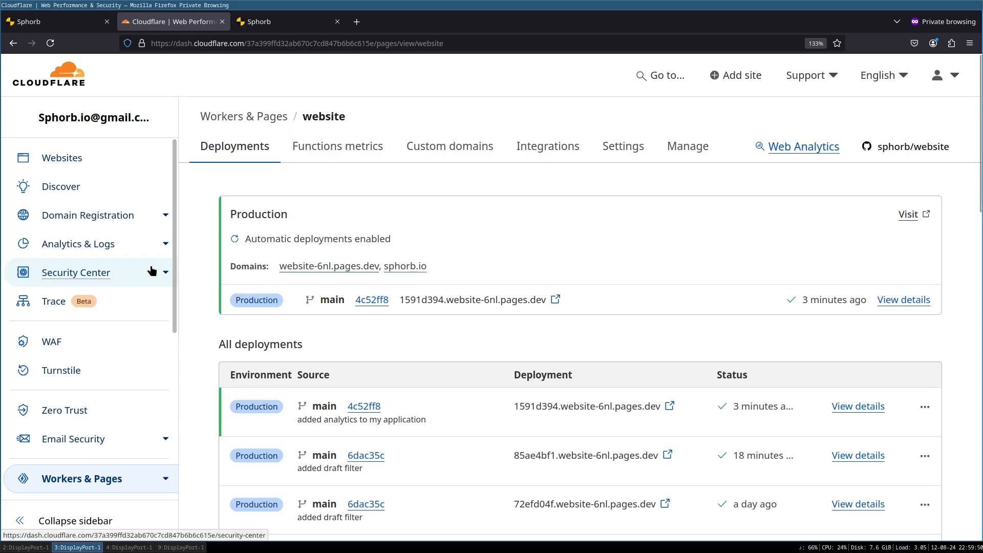
pyautogui.click(78, 243)
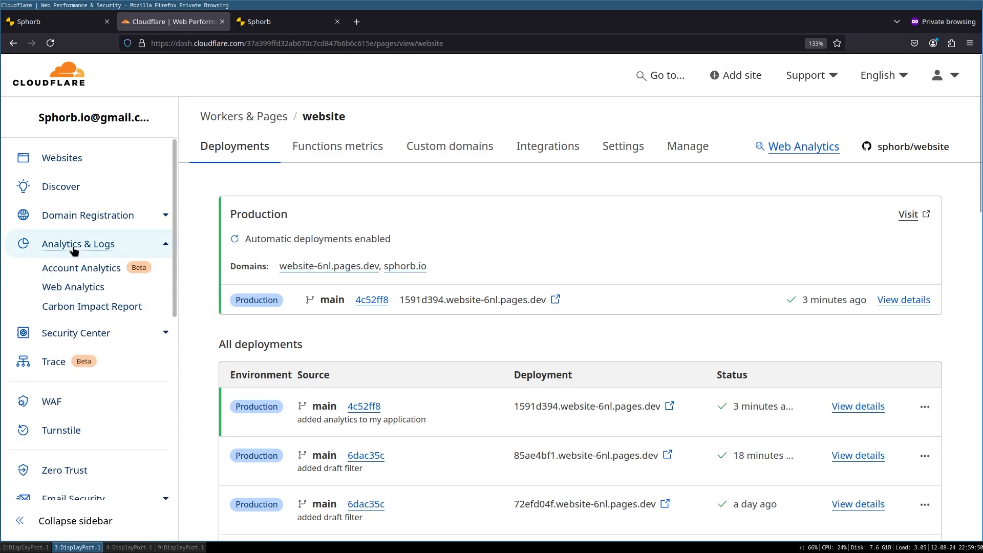
pyautogui.click(81, 267)
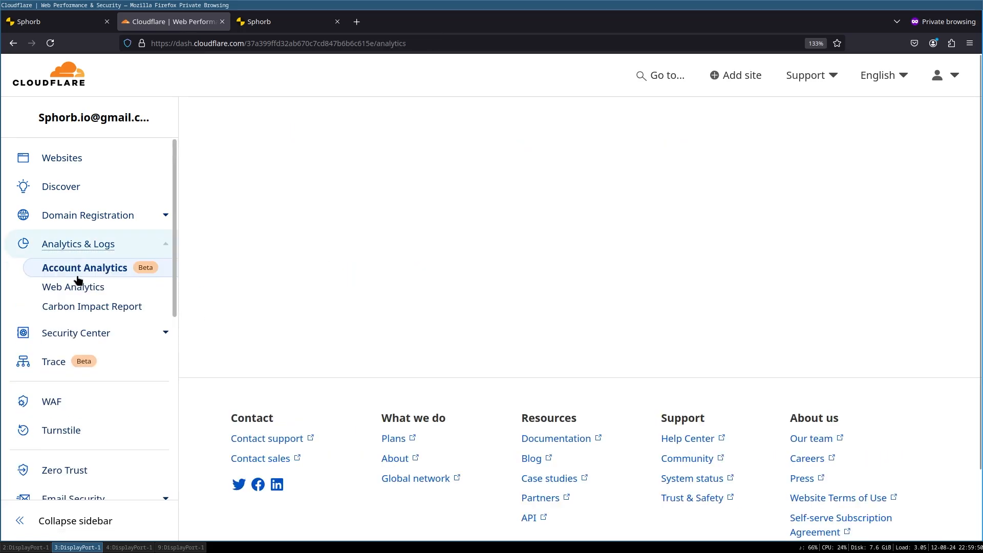
pyautogui.click(72, 286)
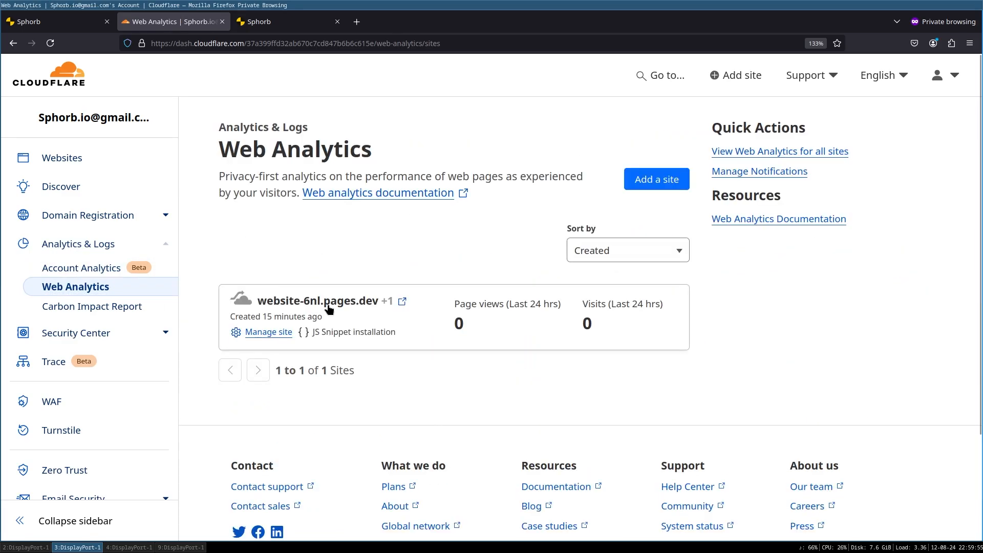
pyautogui.click(317, 300)
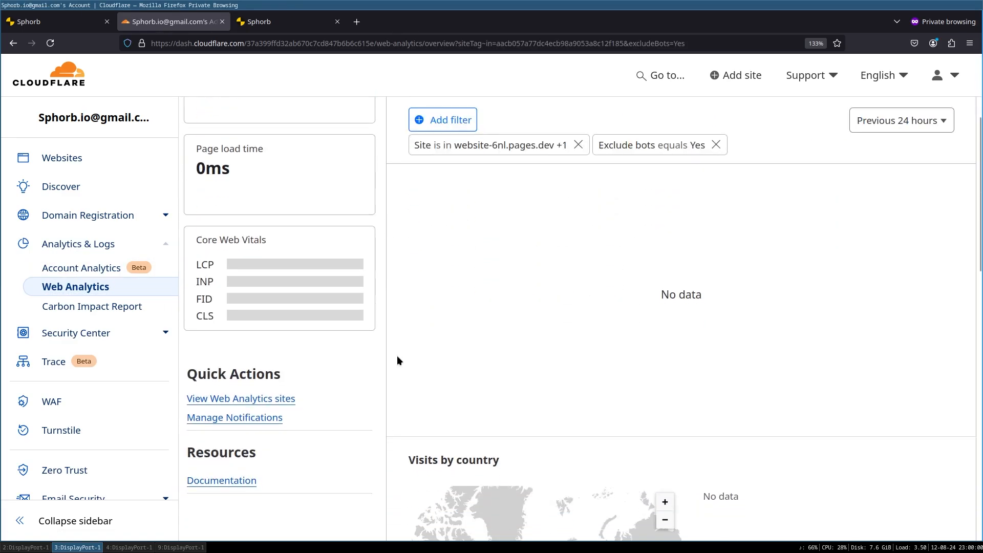